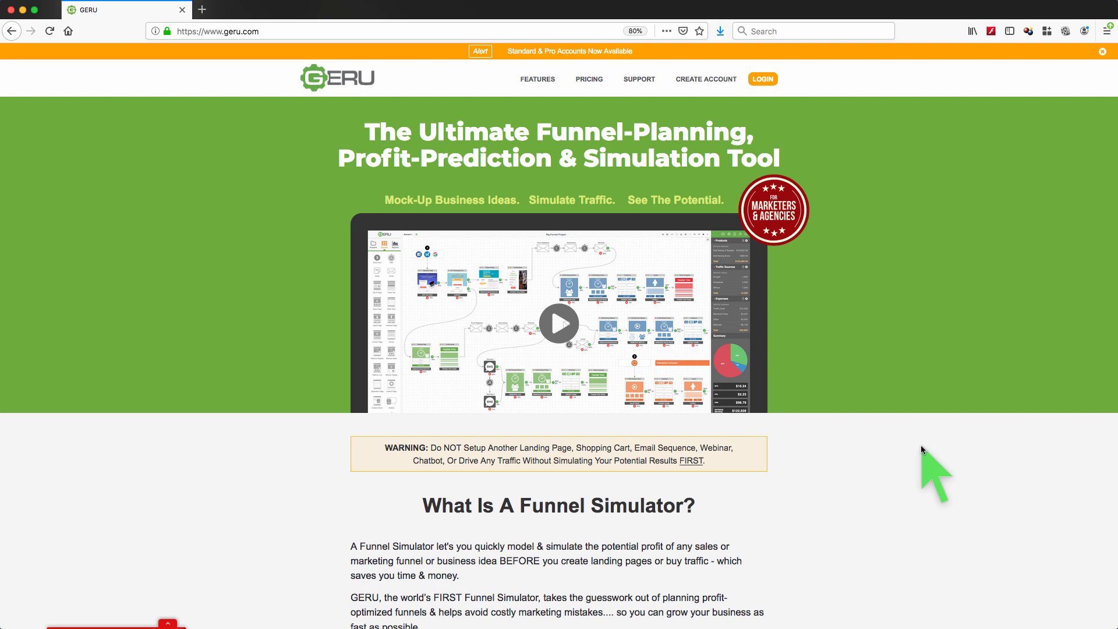
{"action": "mouse_move", "coordinate": [826, 311]}
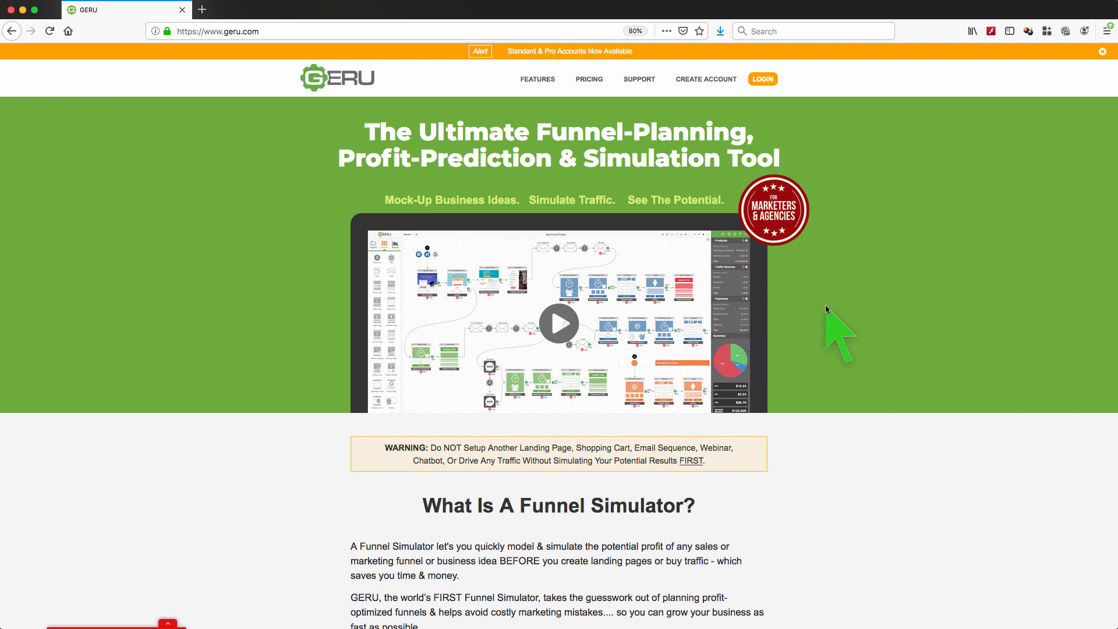
{"action": "mouse_move", "coordinate": [467, 221]}
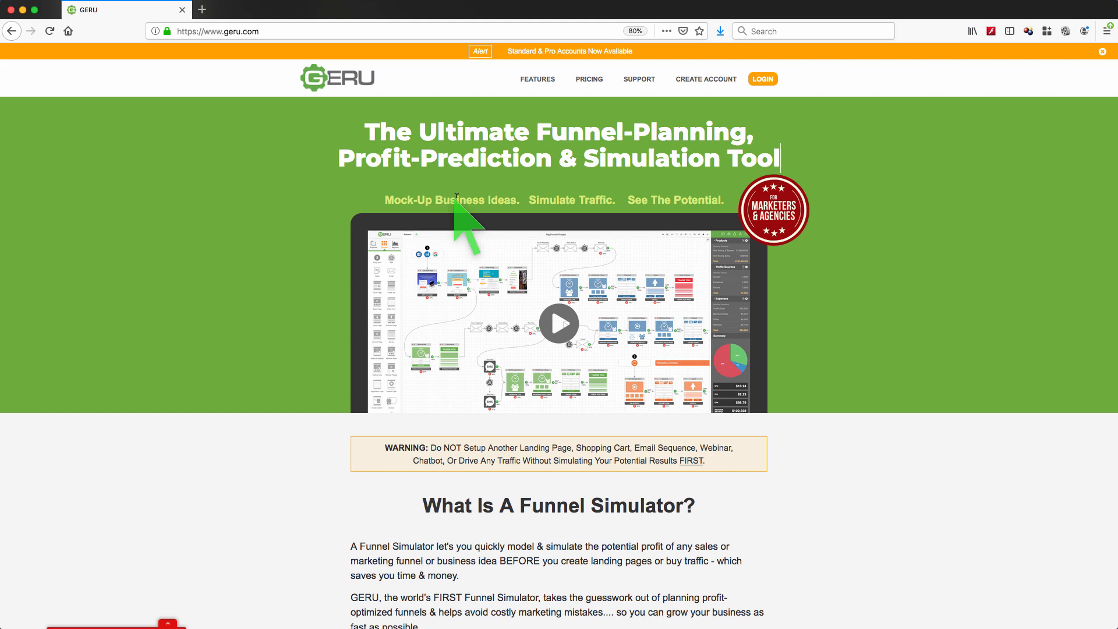
{"action": "mouse_move", "coordinate": [887, 394]}
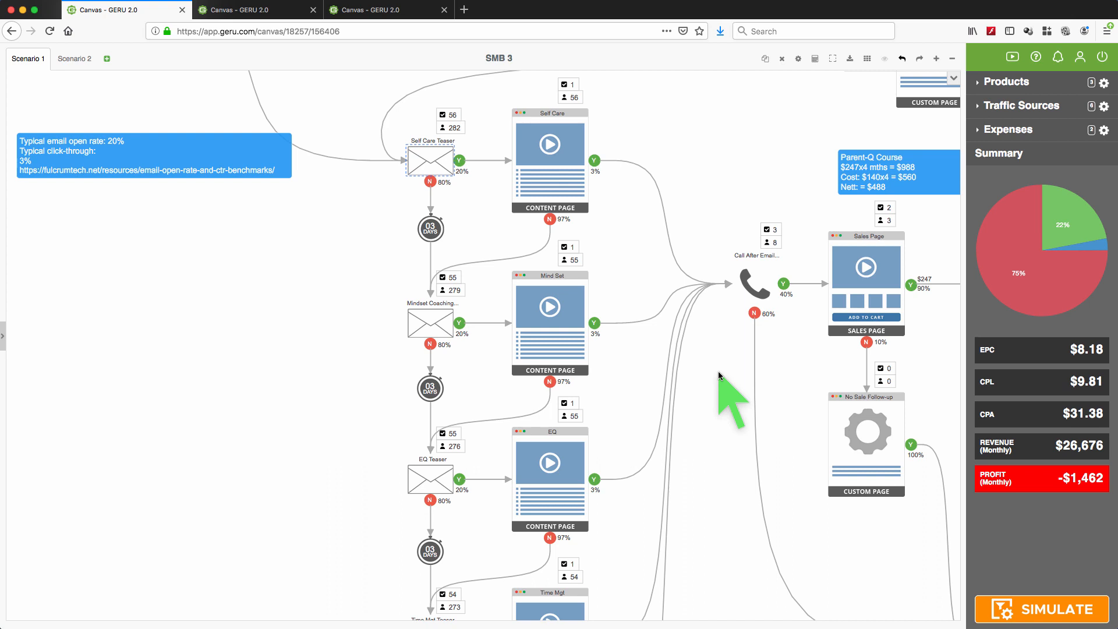
{"action": "mouse_move", "coordinate": [380, 229]}
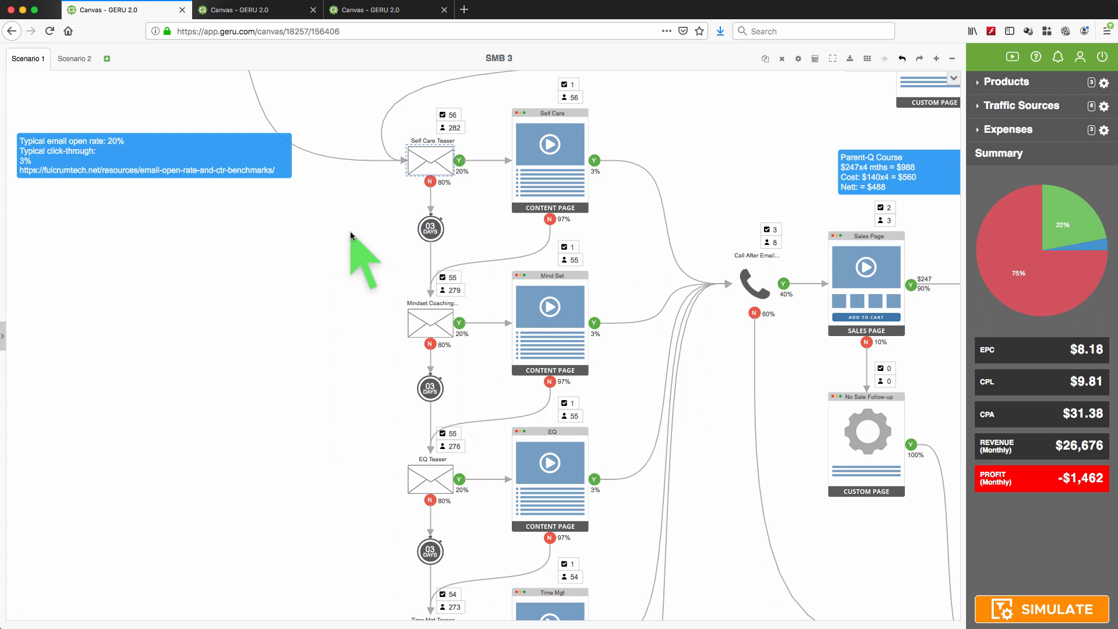
{"action": "mouse_move", "coordinate": [377, 257]}
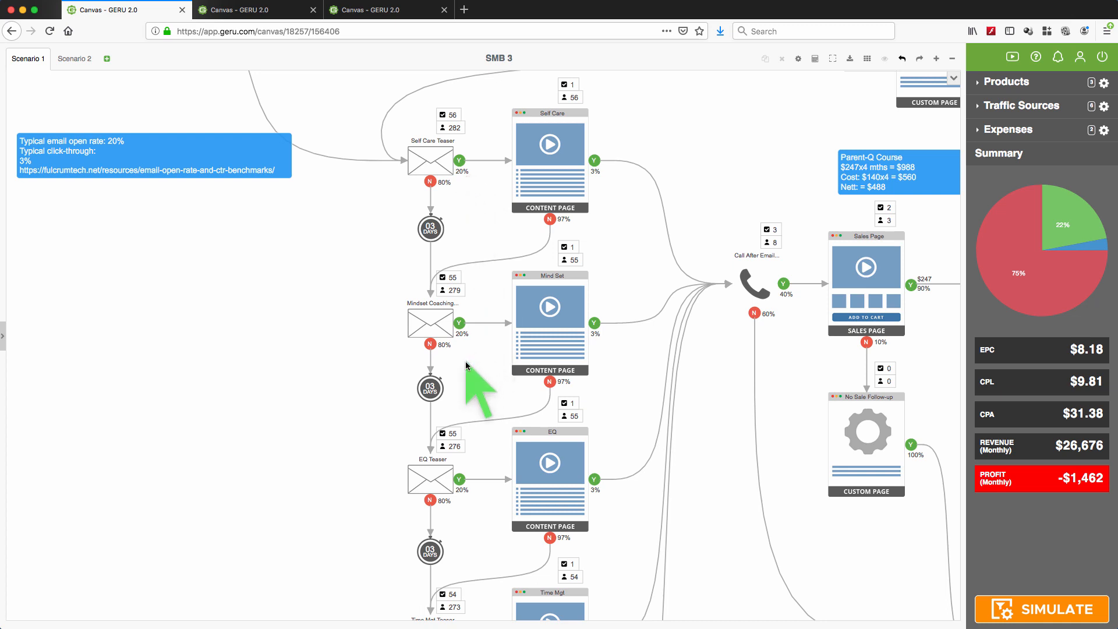
{"action": "mouse_move", "coordinate": [378, 313]}
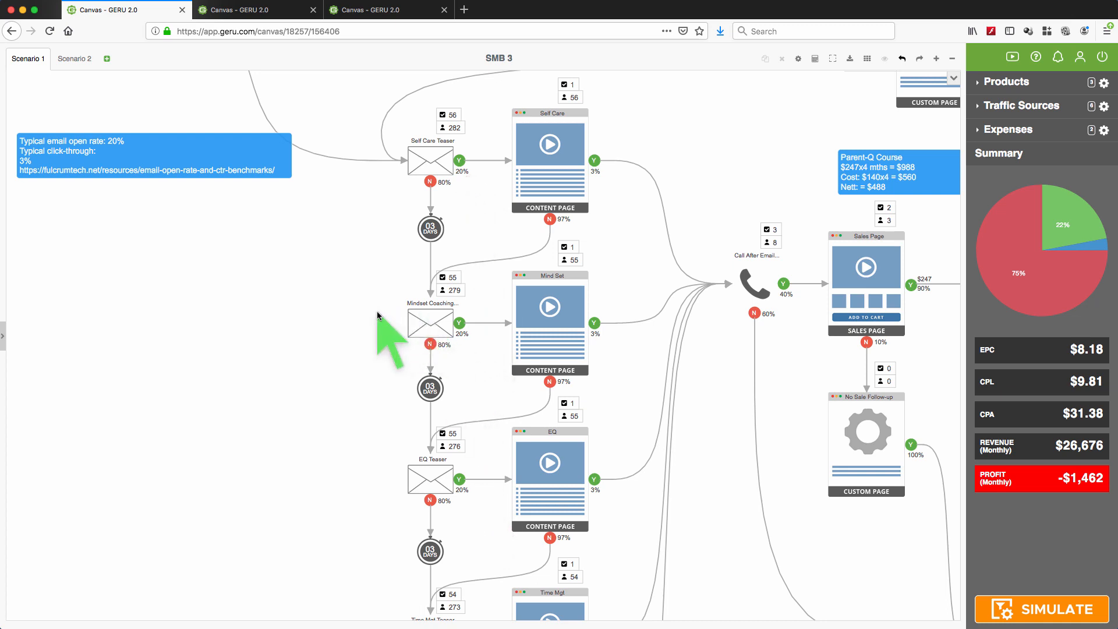
{"action": "mouse_move", "coordinate": [414, 172]}
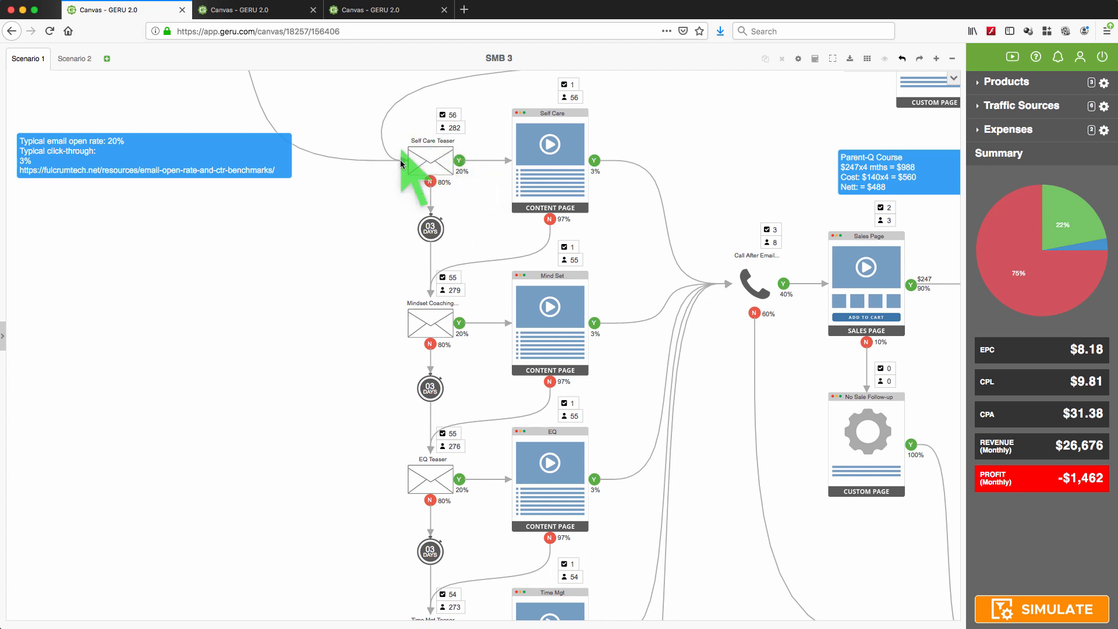
{"action": "mouse_move", "coordinate": [464, 177]}
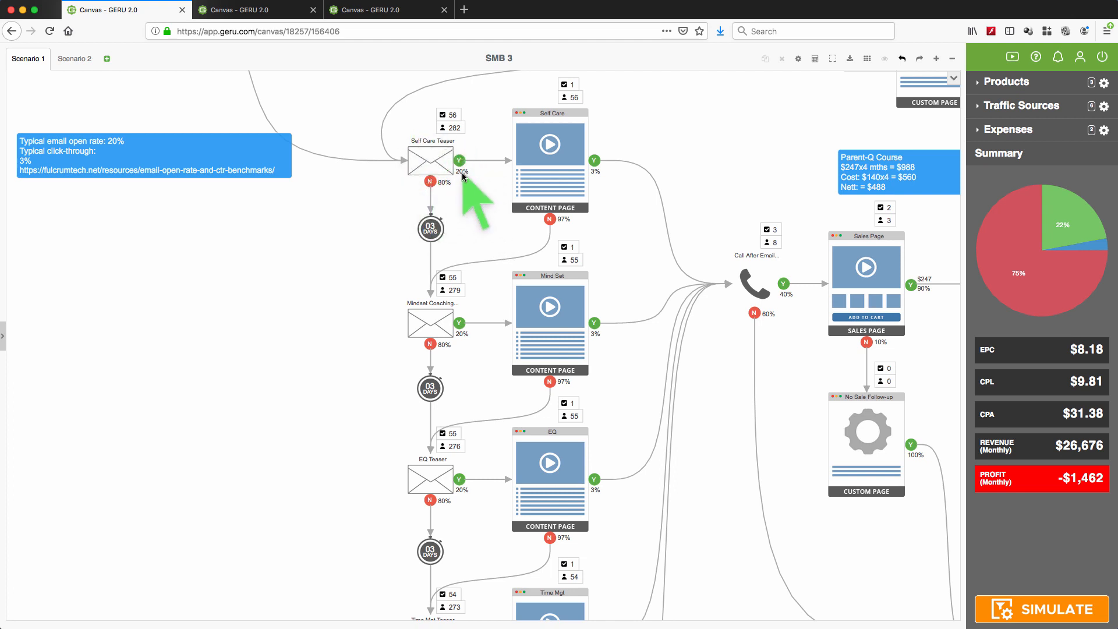
{"action": "mouse_move", "coordinate": [438, 164]}
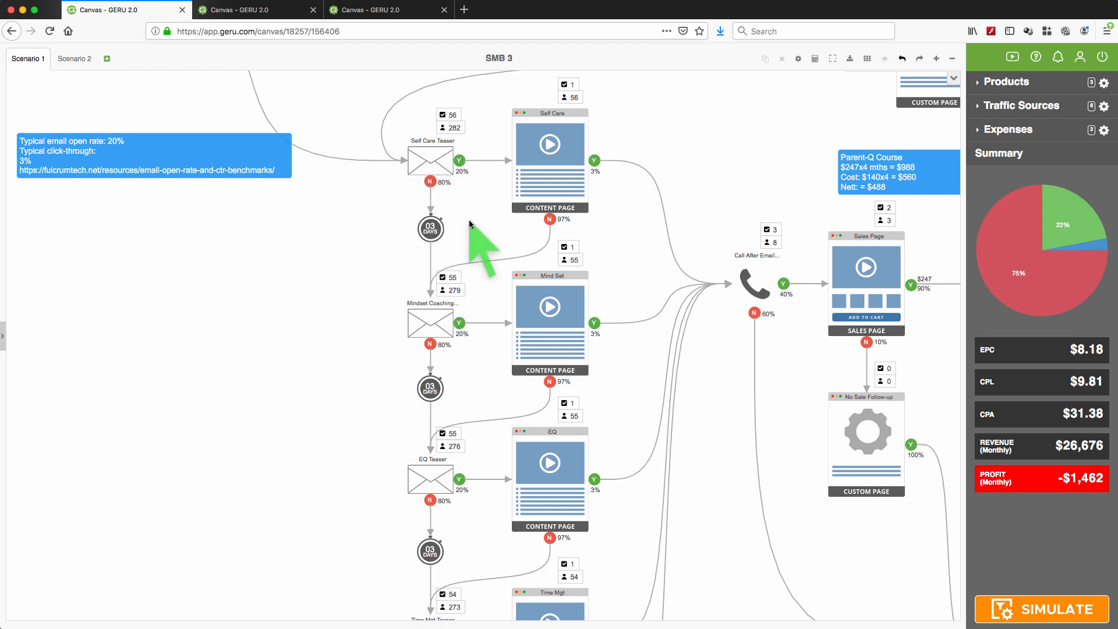
{"action": "mouse_move", "coordinate": [471, 221]}
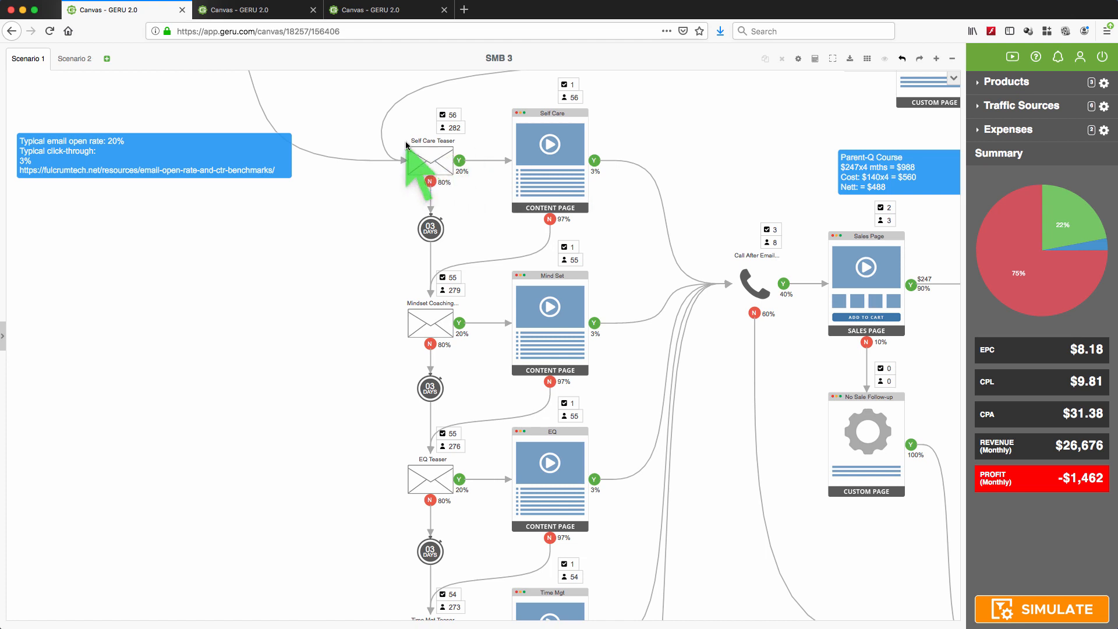
{"action": "mouse_move", "coordinate": [674, 232]}
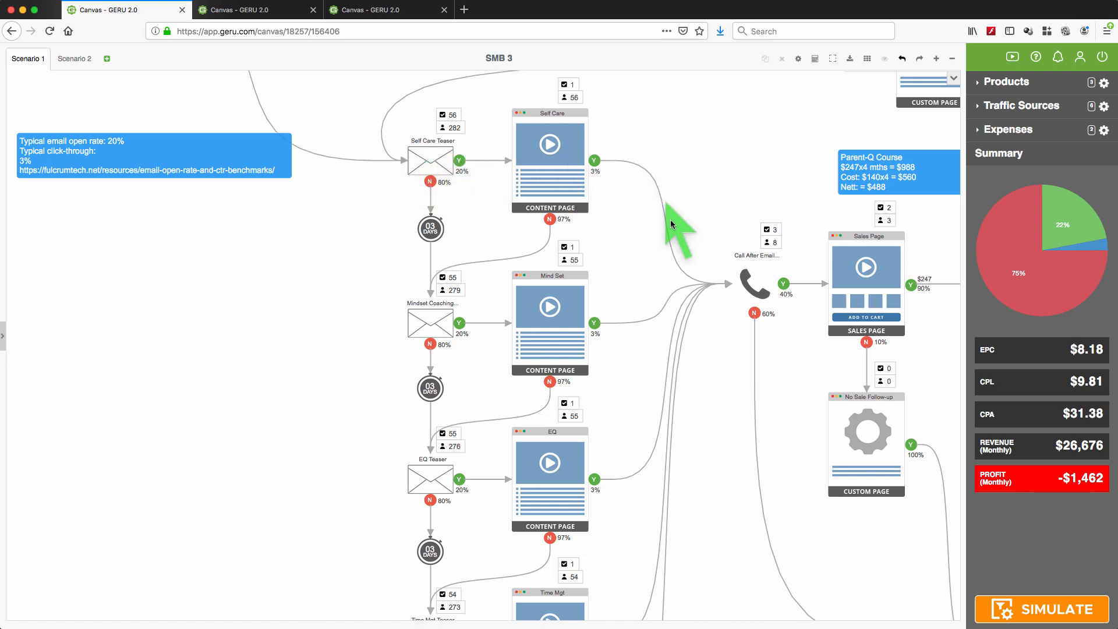
{"action": "mouse_move", "coordinate": [753, 298]}
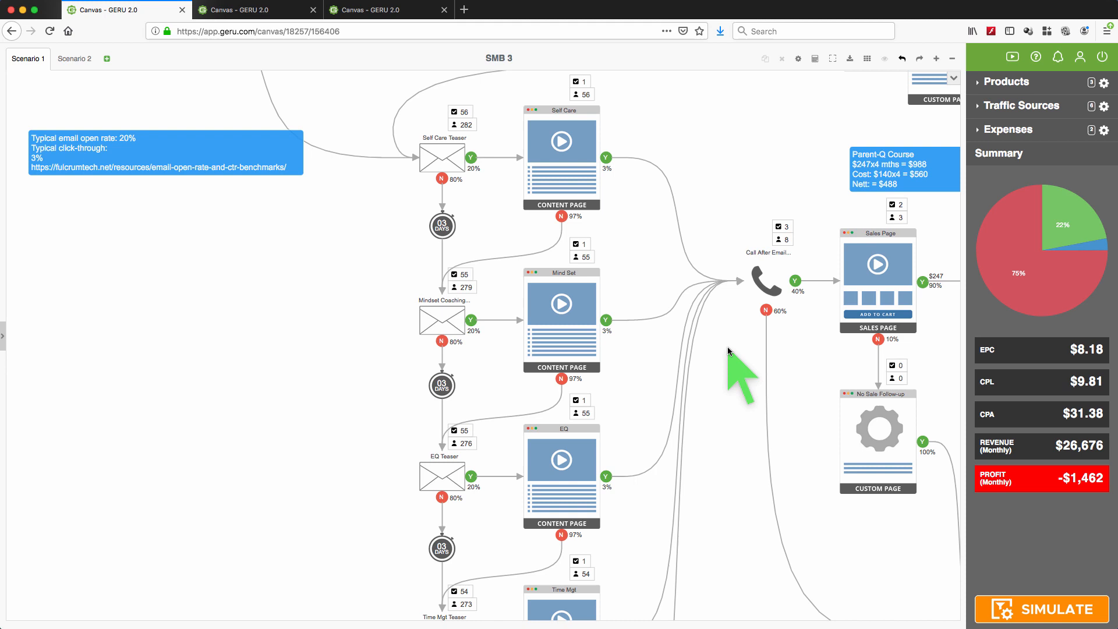
{"action": "mouse_move", "coordinate": [705, 196]}
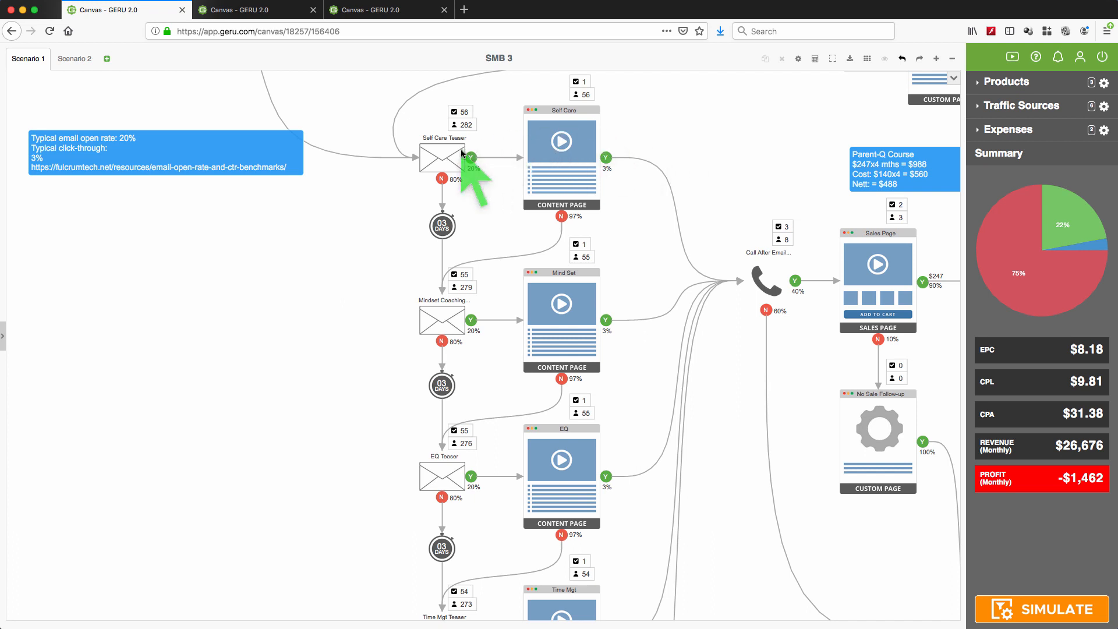
{"action": "mouse_move", "coordinate": [407, 578]}
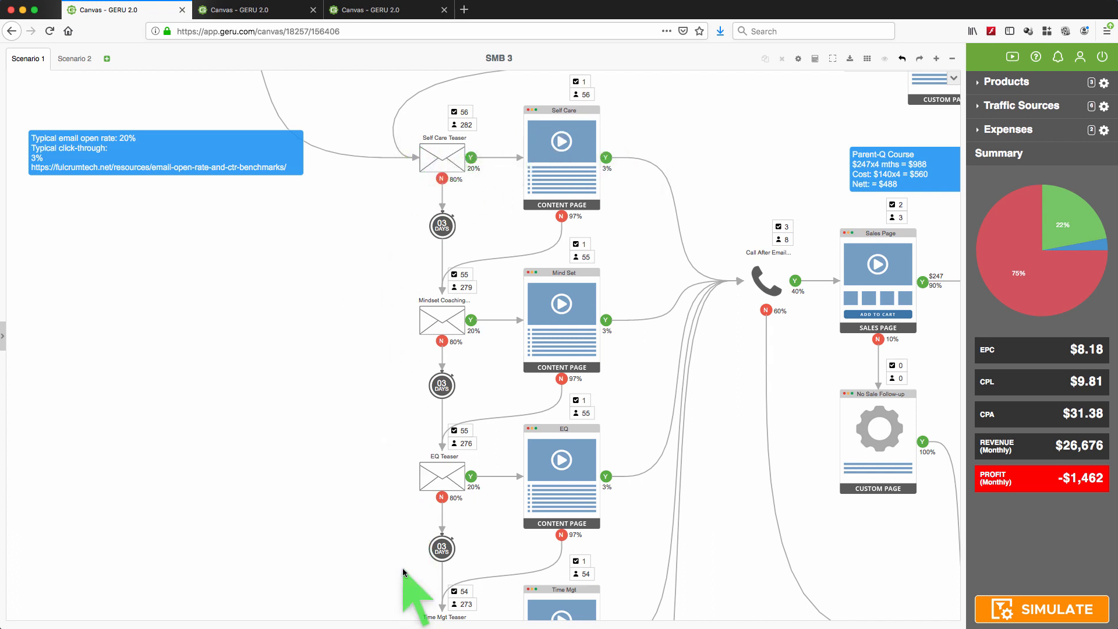
{"action": "mouse_move", "coordinate": [392, 467]}
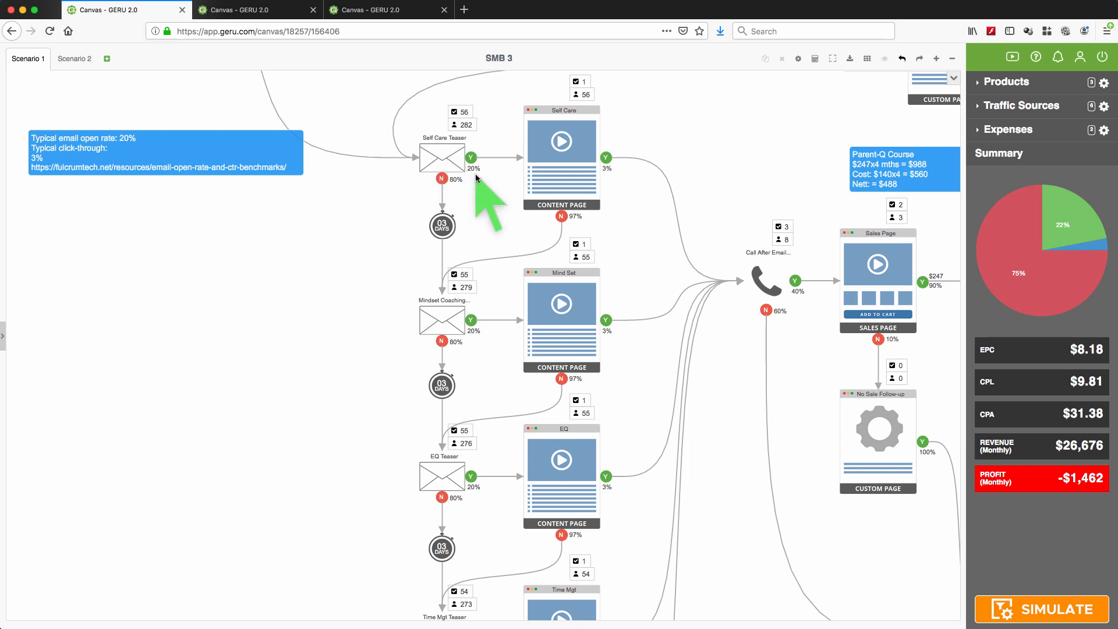
{"action": "mouse_move", "coordinate": [563, 185]}
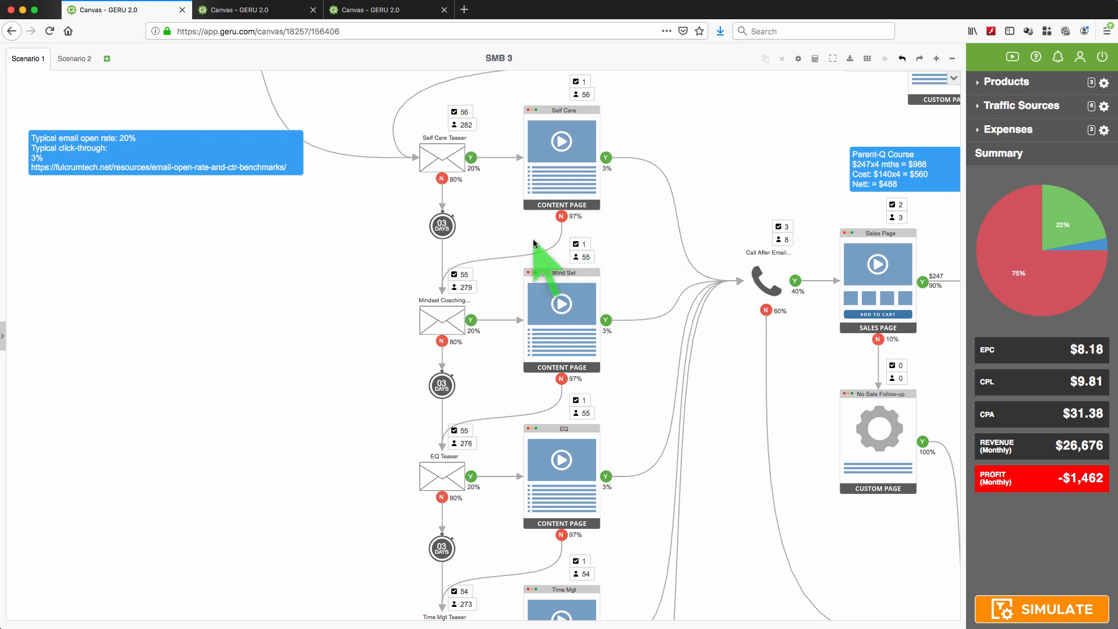
{"action": "mouse_move", "coordinate": [571, 264]}
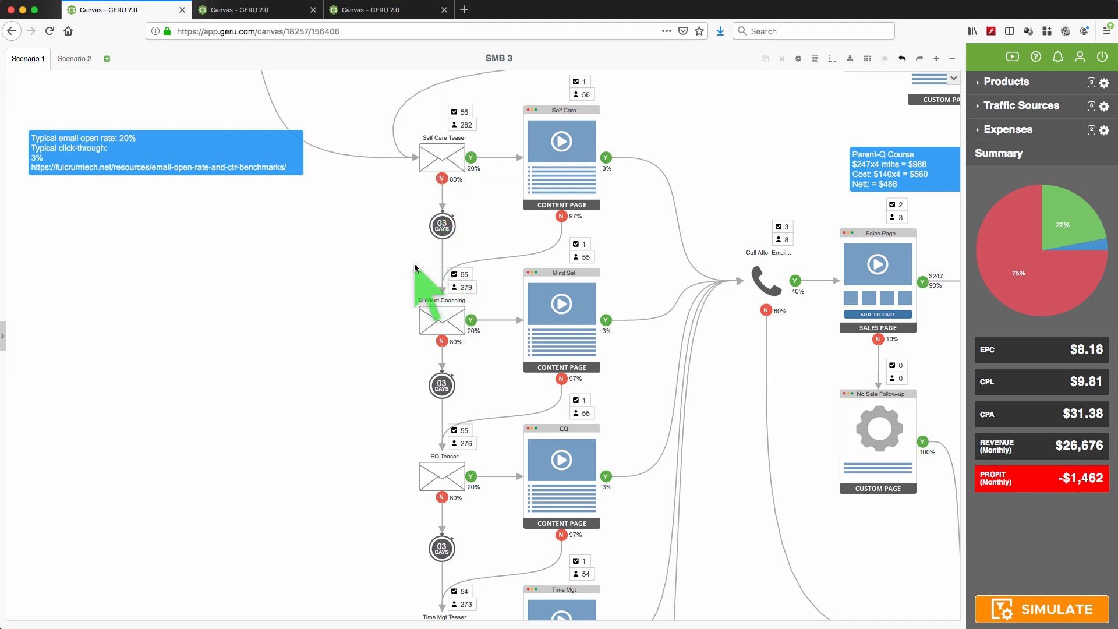
{"action": "mouse_move", "coordinate": [415, 256]}
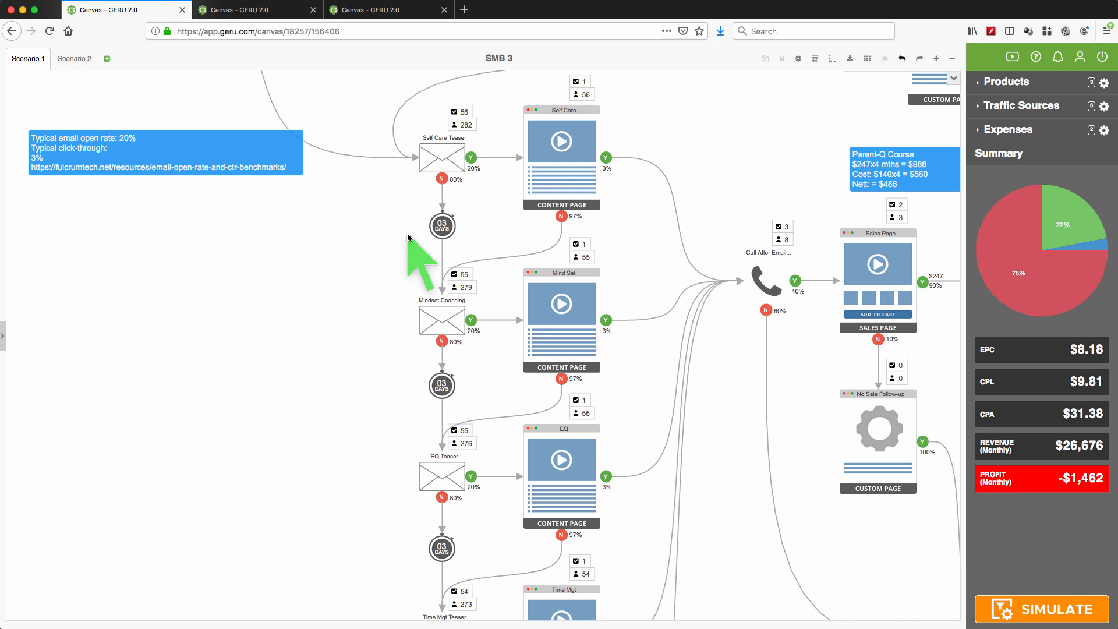
{"action": "mouse_move", "coordinate": [456, 182]}
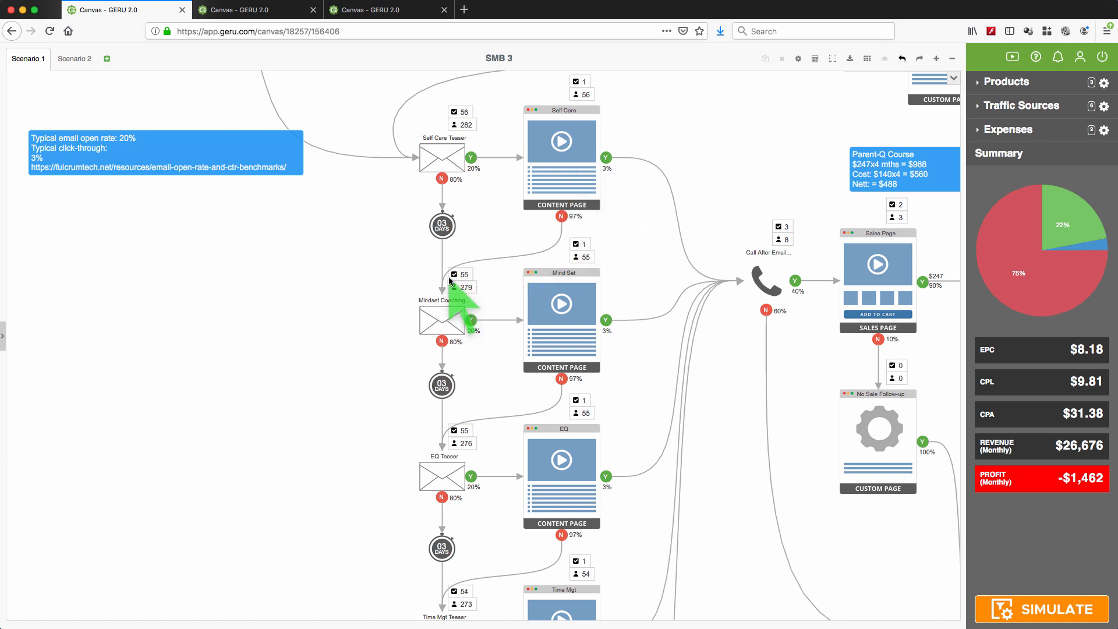
{"action": "mouse_move", "coordinate": [396, 299]}
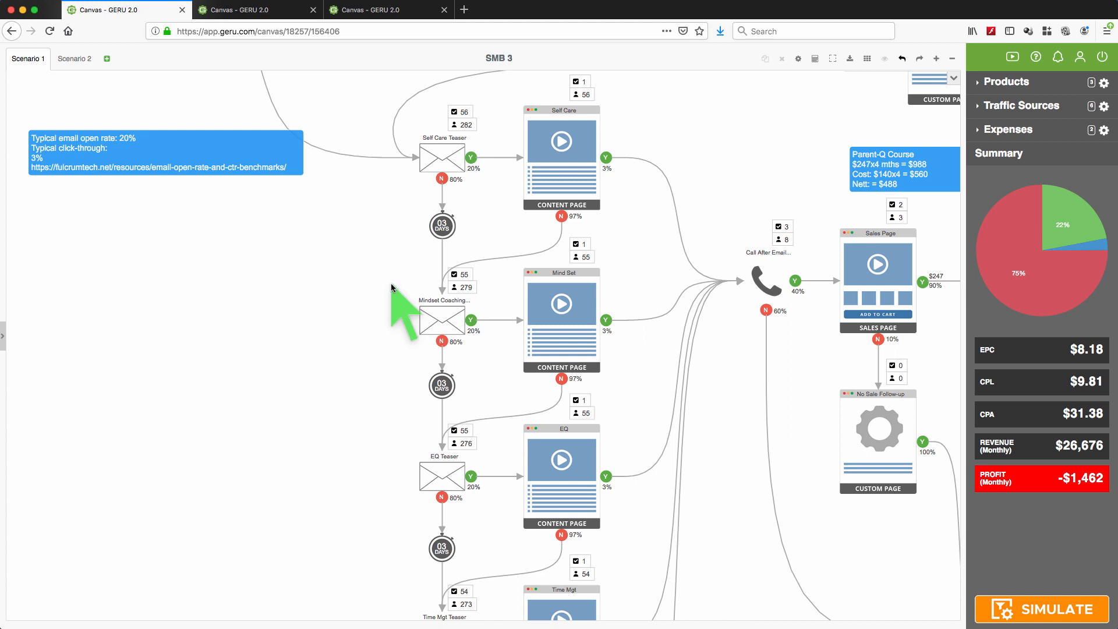
{"action": "mouse_move", "coordinate": [446, 328]}
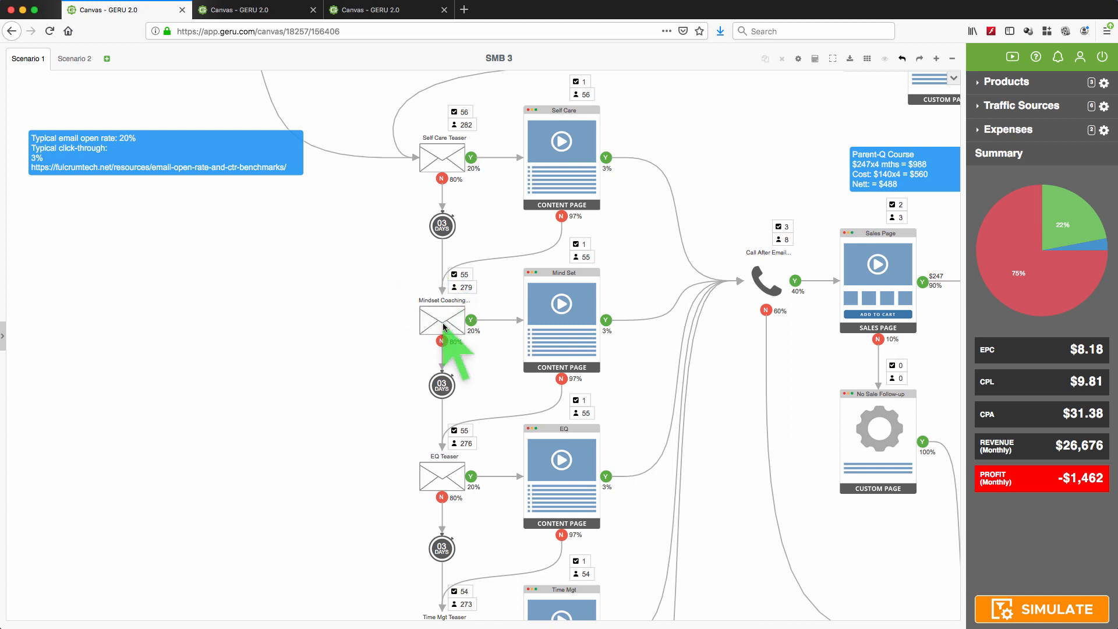
{"action": "mouse_move", "coordinate": [394, 320]}
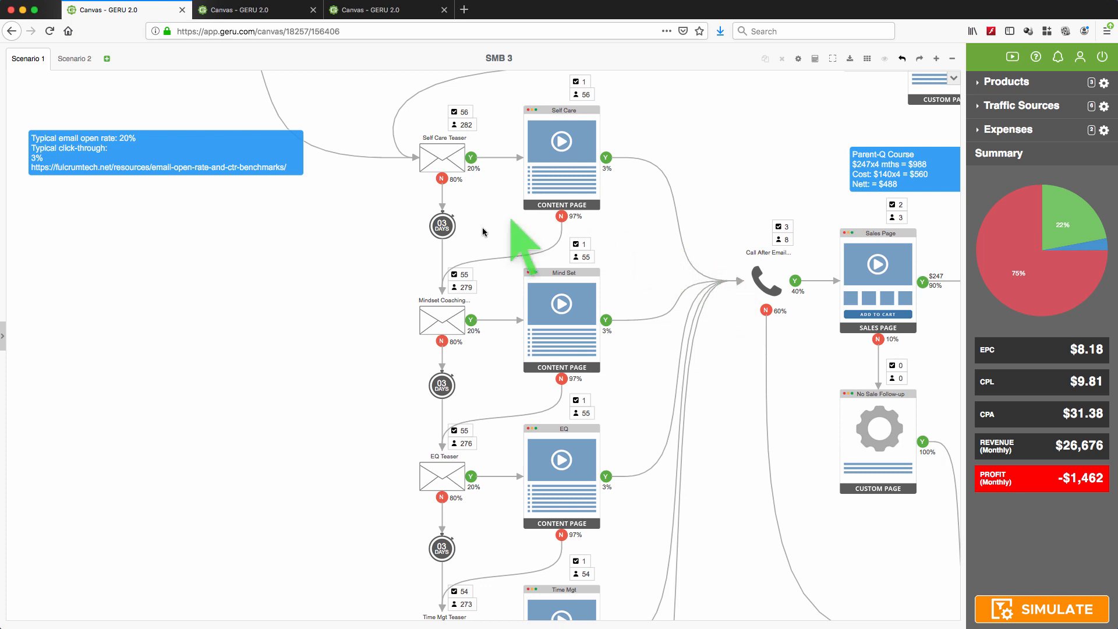
{"action": "mouse_move", "coordinate": [410, 367]}
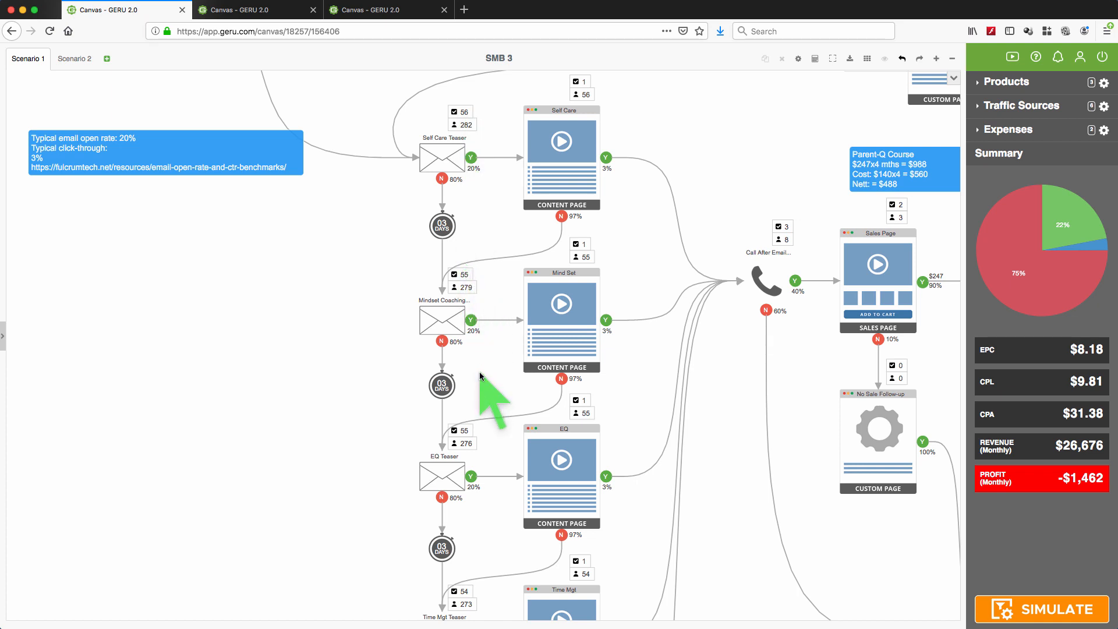
{"action": "mouse_move", "coordinate": [984, 598]}
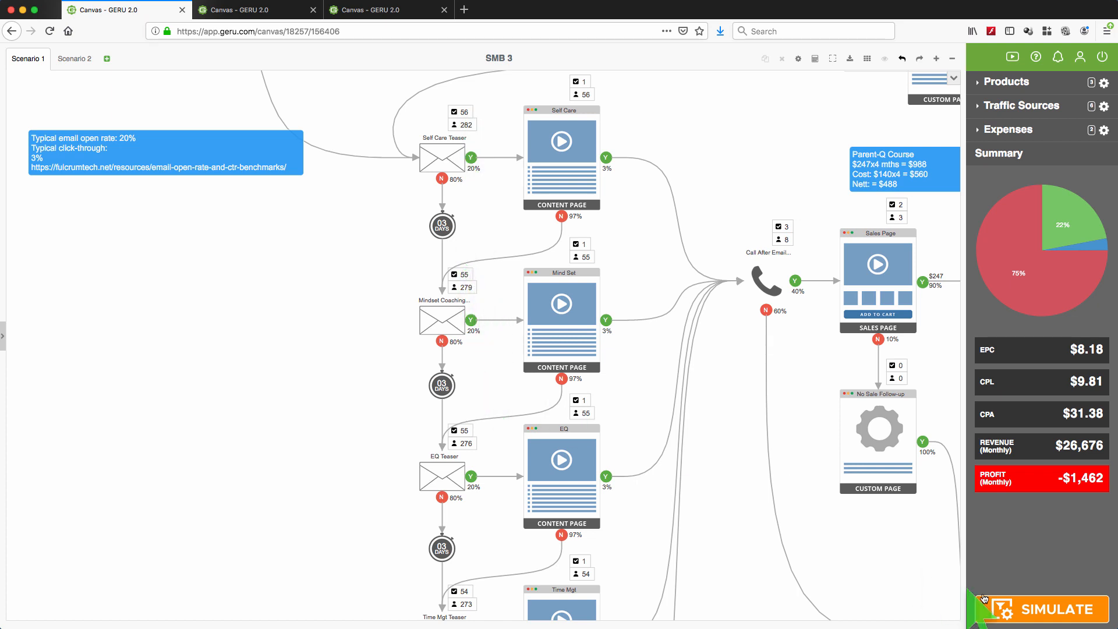
{"action": "mouse_move", "coordinate": [898, 577]}
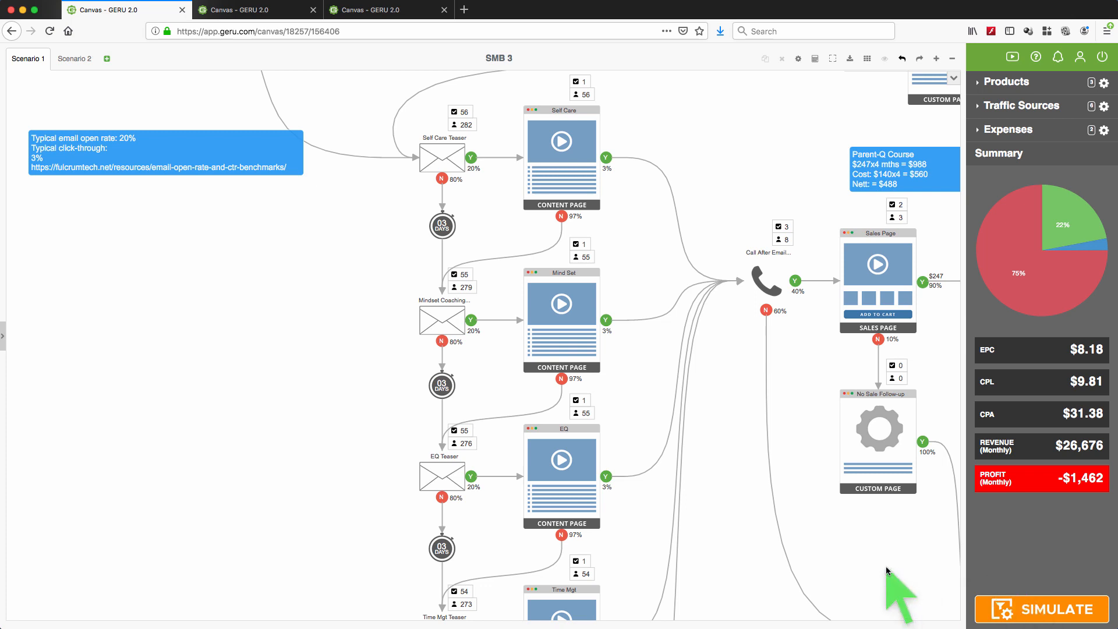
{"action": "mouse_move", "coordinate": [861, 556]}
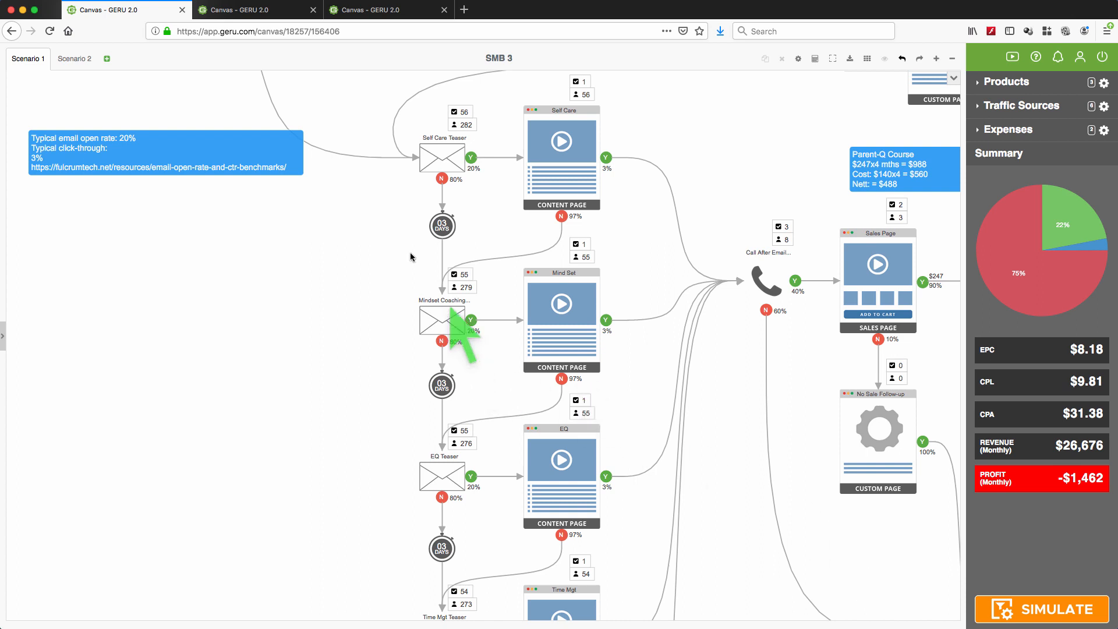
{"action": "mouse_move", "coordinate": [1009, 545]}
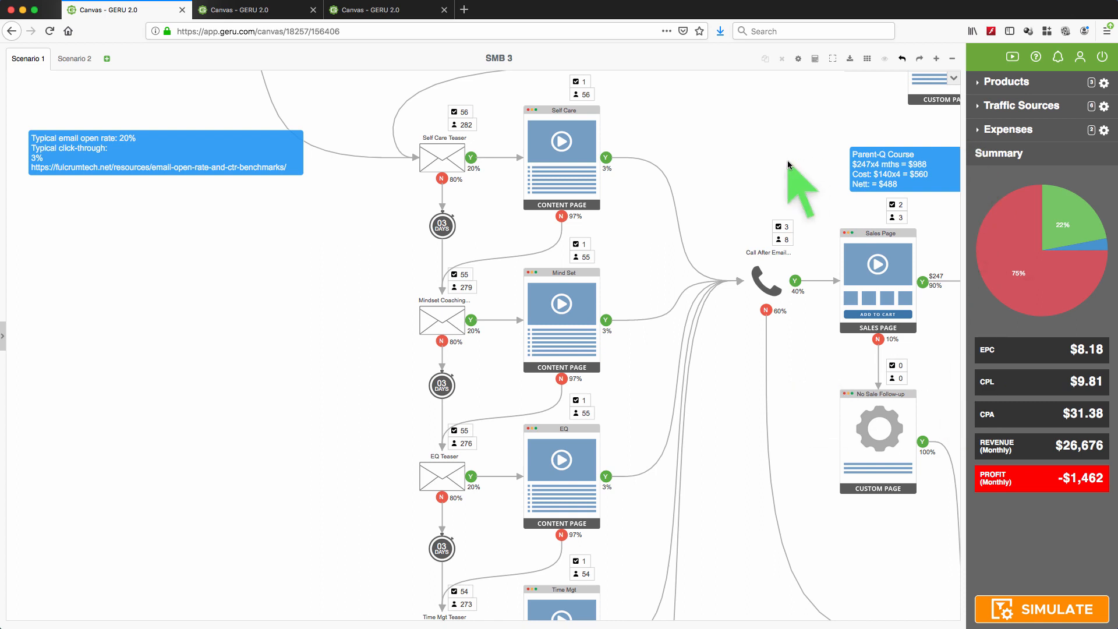
{"action": "mouse_move", "coordinate": [717, 161]}
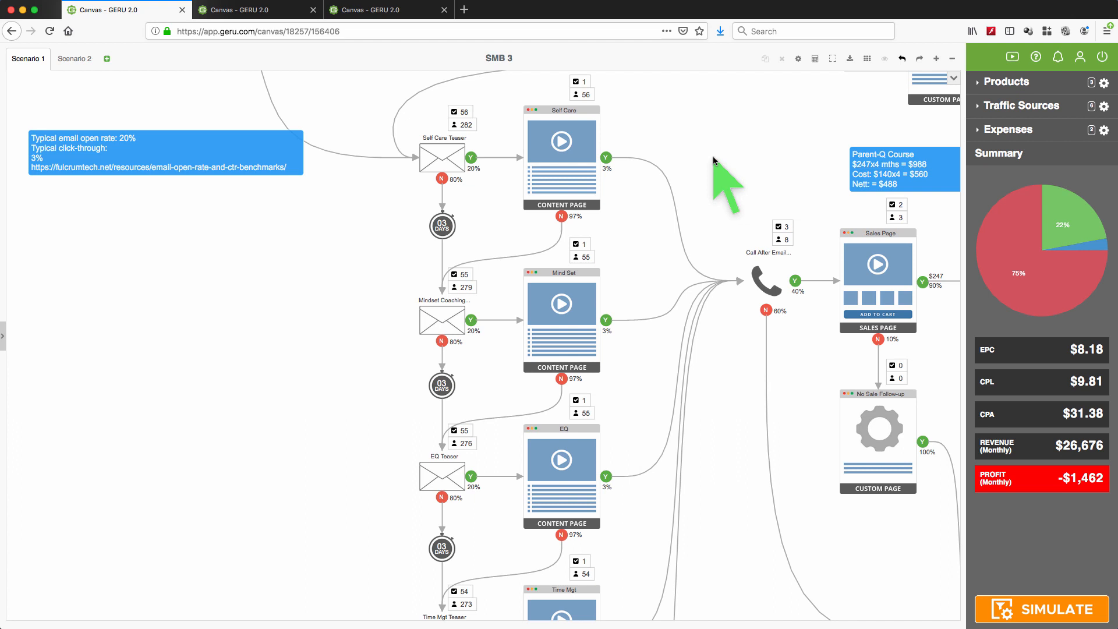
{"action": "mouse_move", "coordinate": [482, 264]}
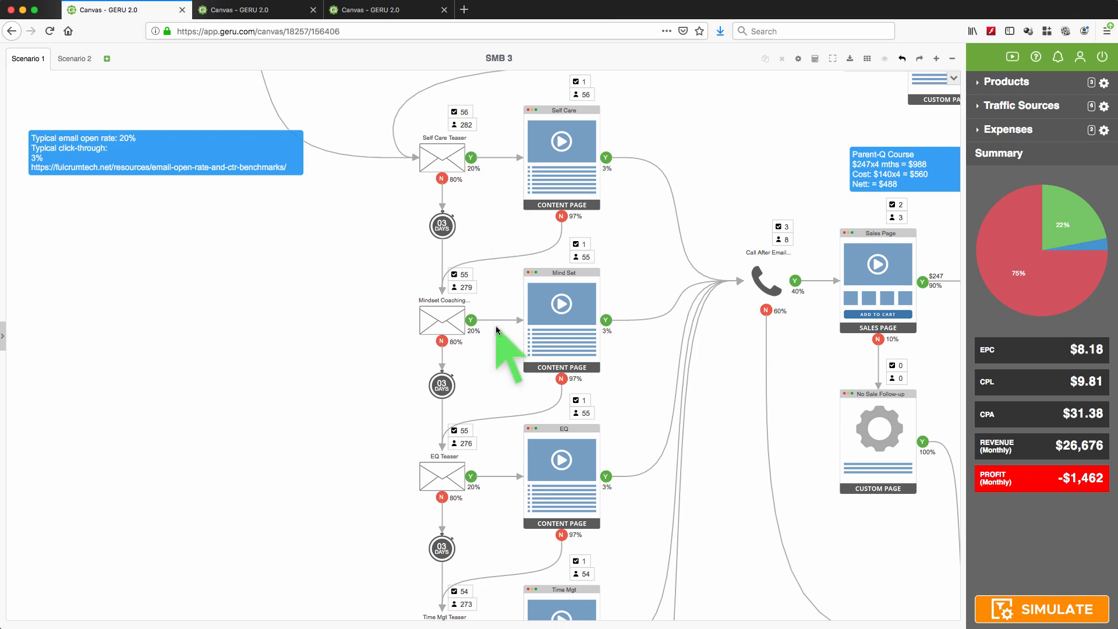
{"action": "mouse_move", "coordinate": [741, 363]}
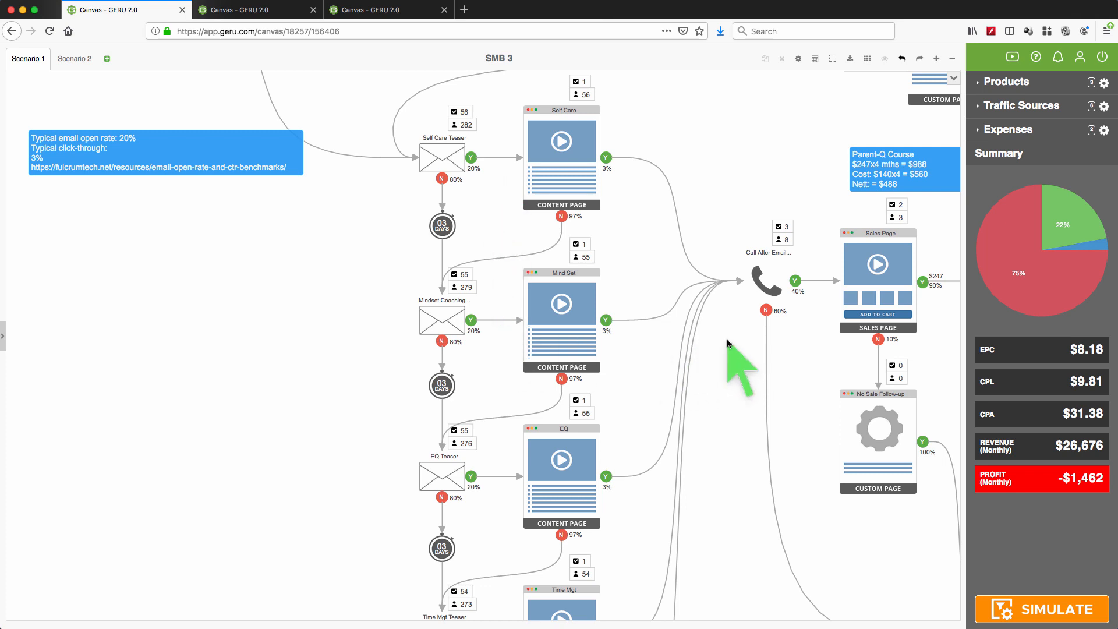
{"action": "mouse_move", "coordinate": [761, 236]}
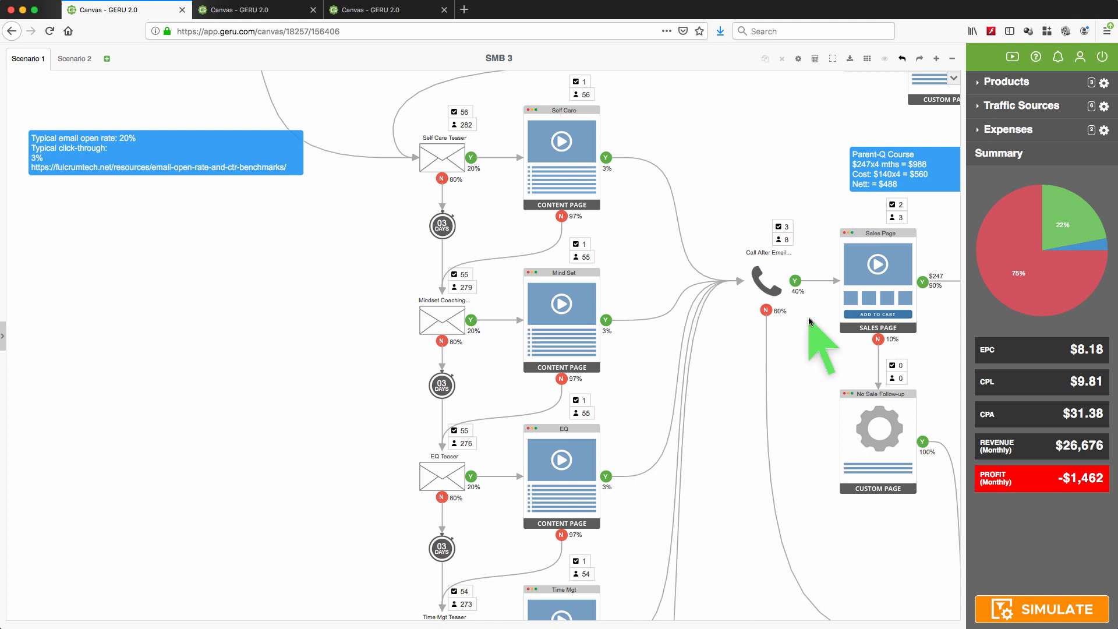
{"action": "mouse_move", "coordinate": [775, 294]}
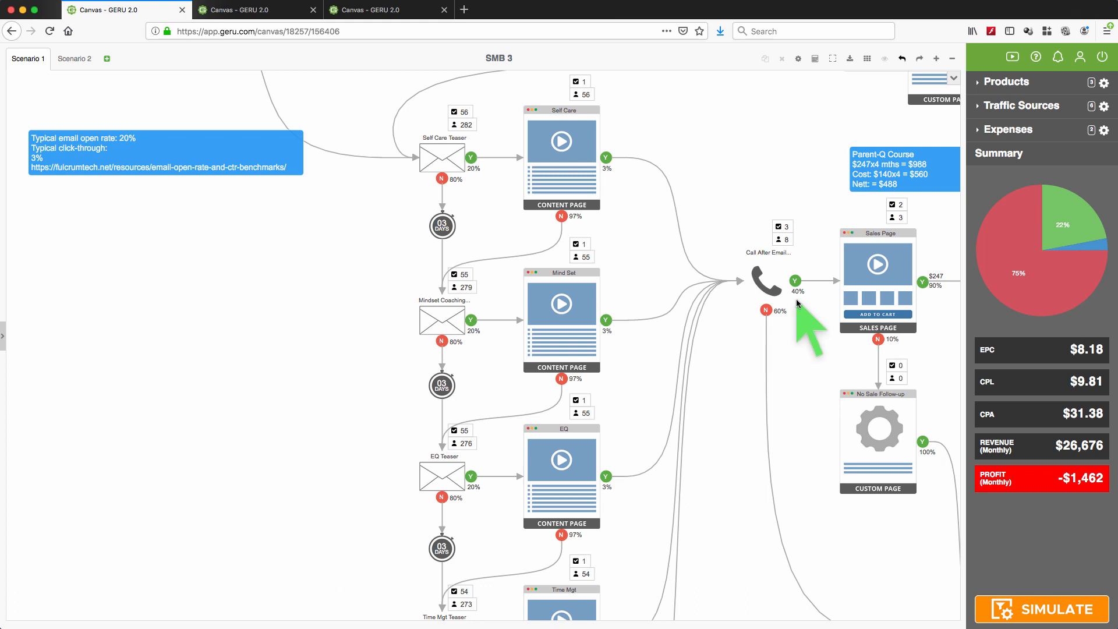
{"action": "mouse_move", "coordinate": [798, 314]}
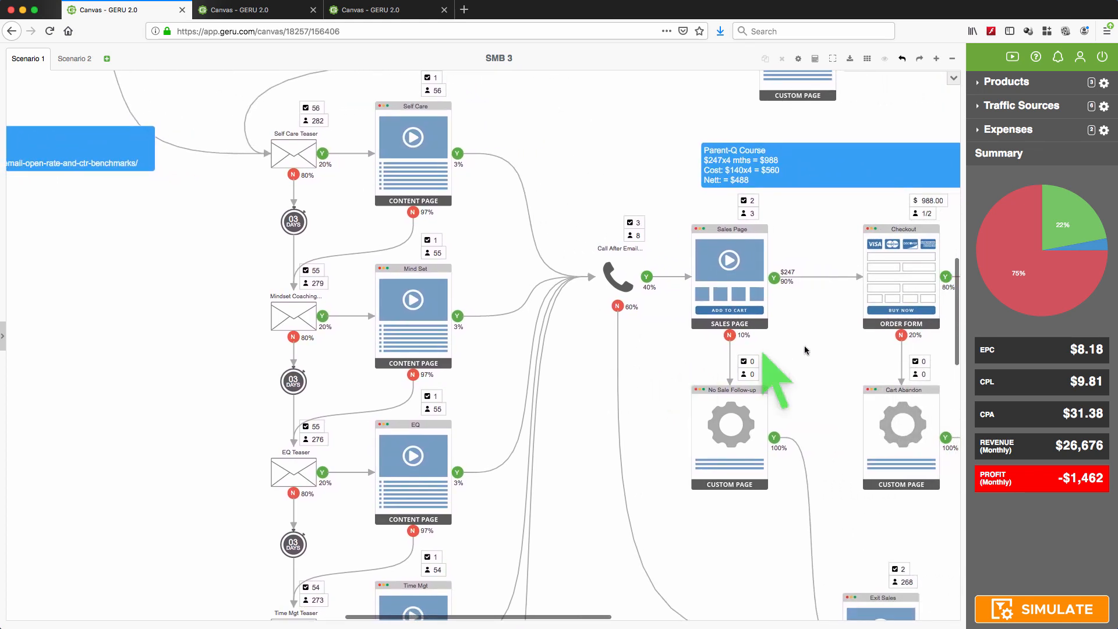
Scroll the funnel canvas down to reveal the Exit Sales and Exit Cart steps
{"action": "scroll", "scroll_direction": "down", "scroll_amount": 3}
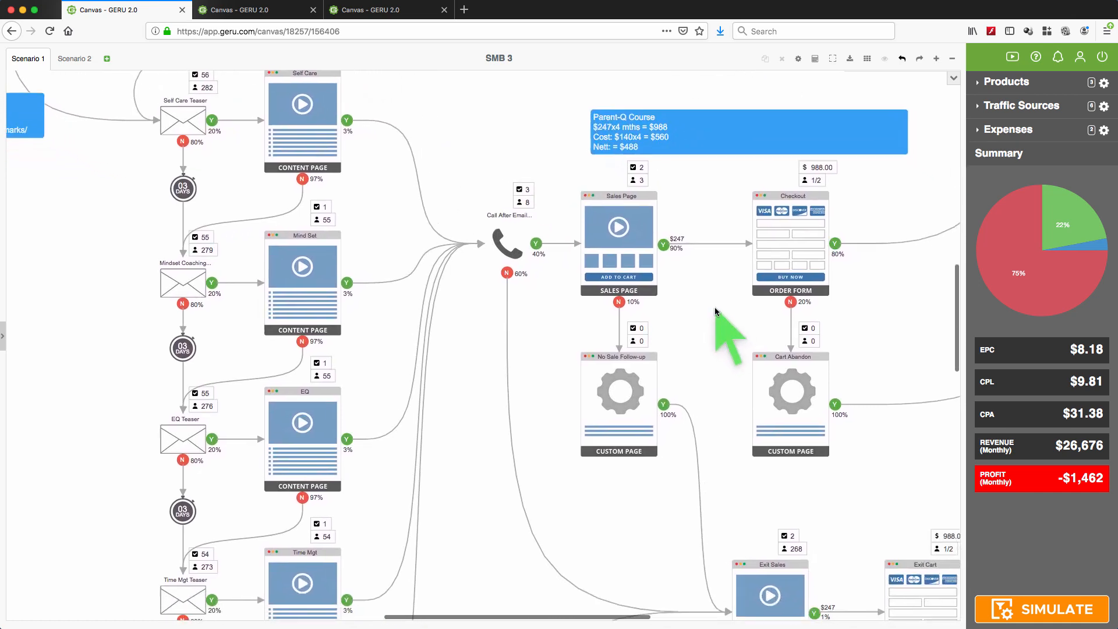
{"action": "scroll", "scroll_direction": "down", "scroll_amount": 3}
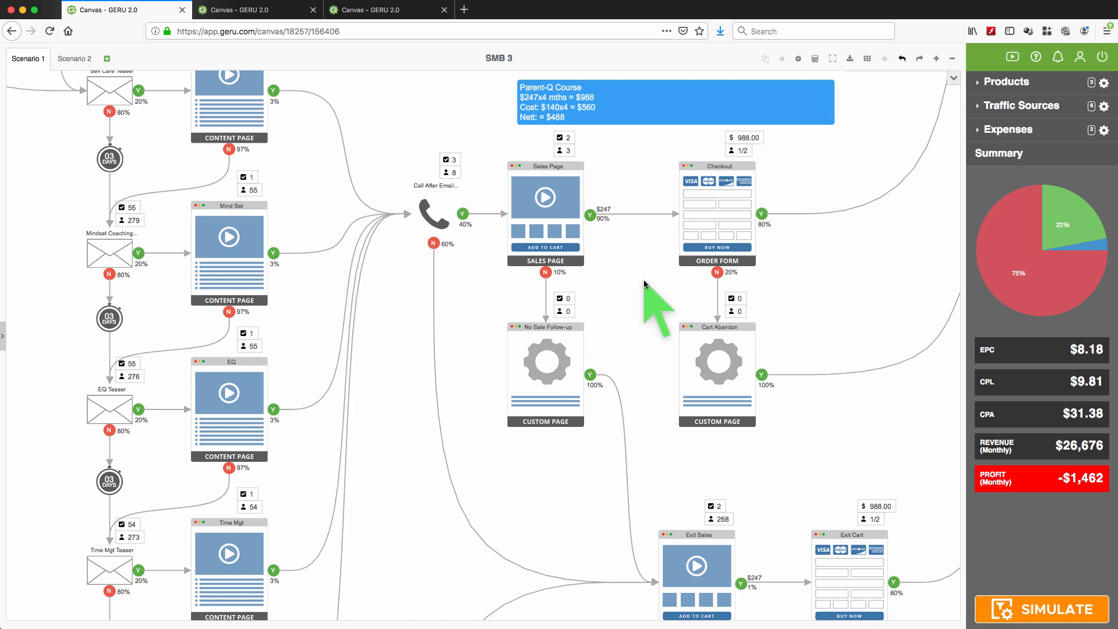
{"action": "mouse_move", "coordinate": [633, 262]}
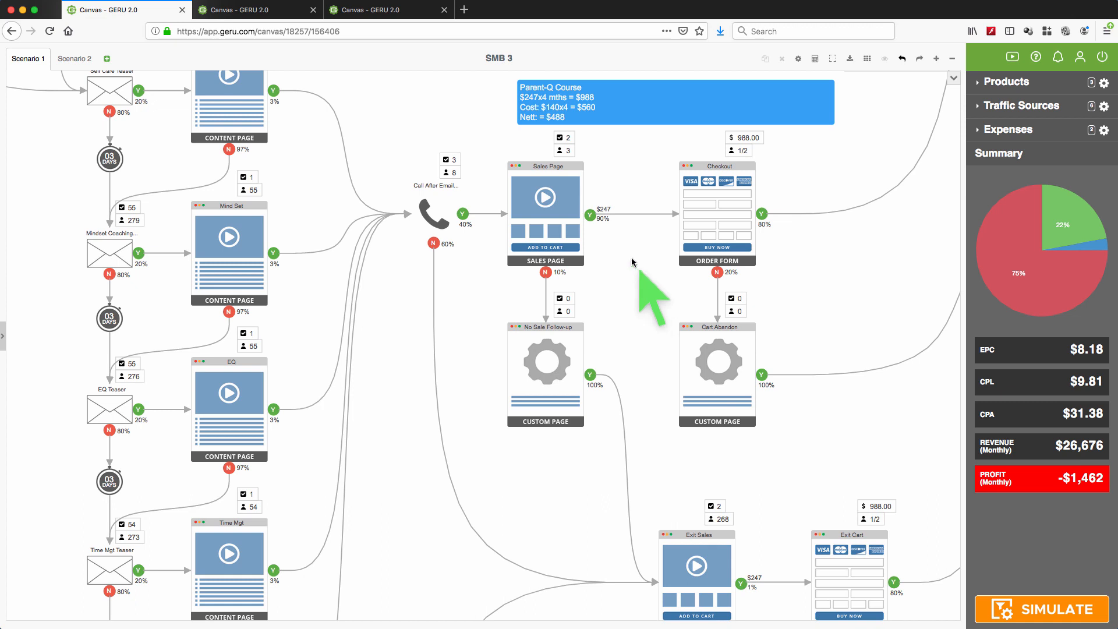
{"action": "mouse_move", "coordinate": [626, 251]}
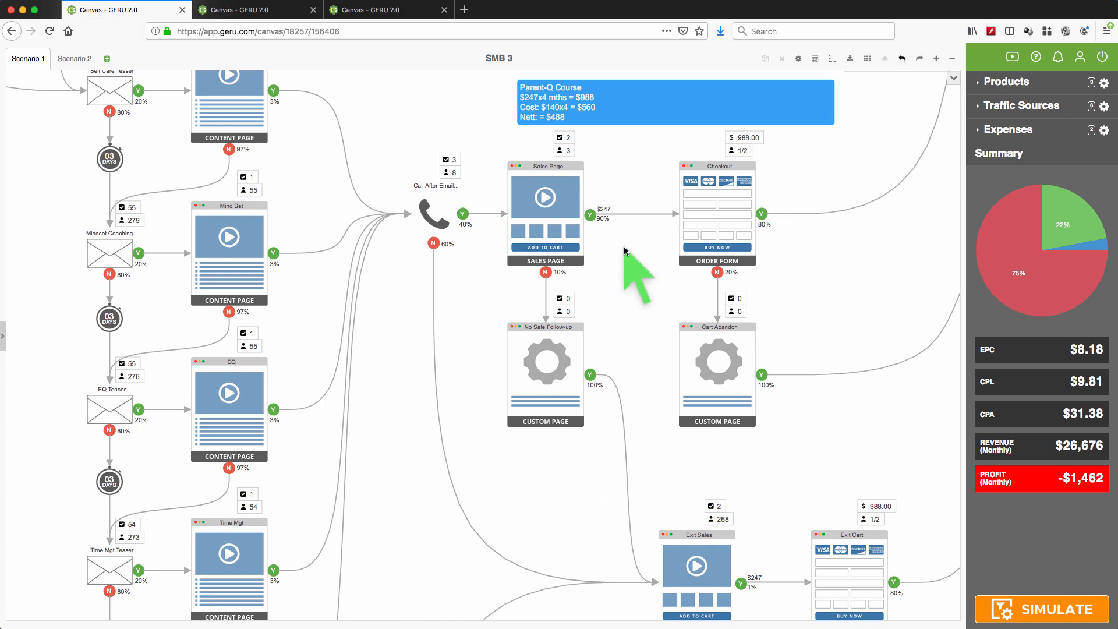
{"action": "mouse_move", "coordinate": [472, 286]}
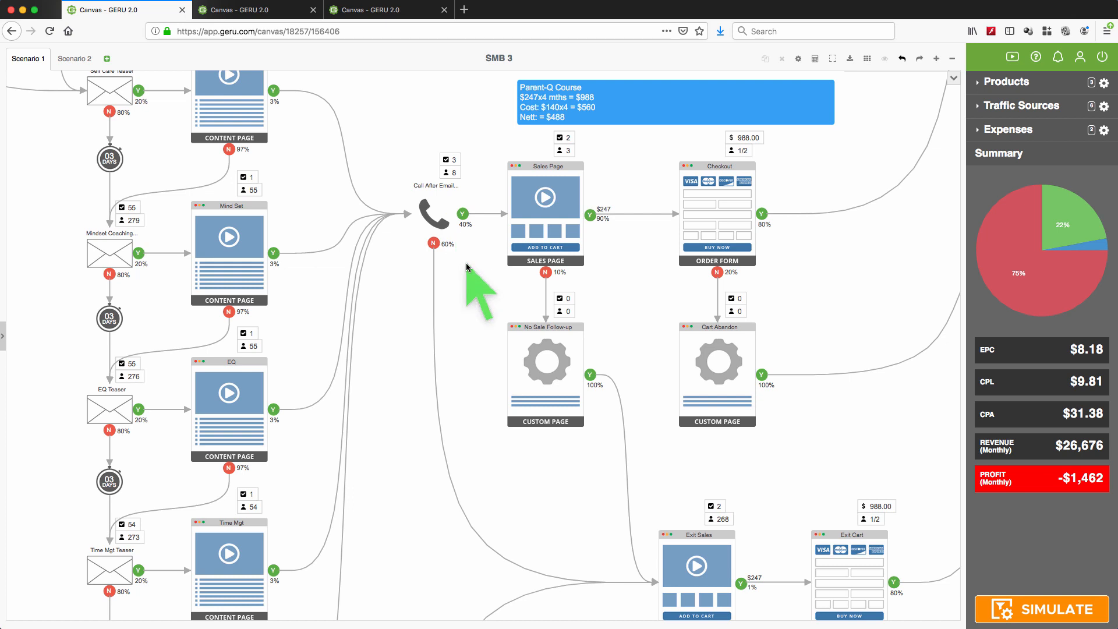
{"action": "mouse_move", "coordinate": [625, 250]}
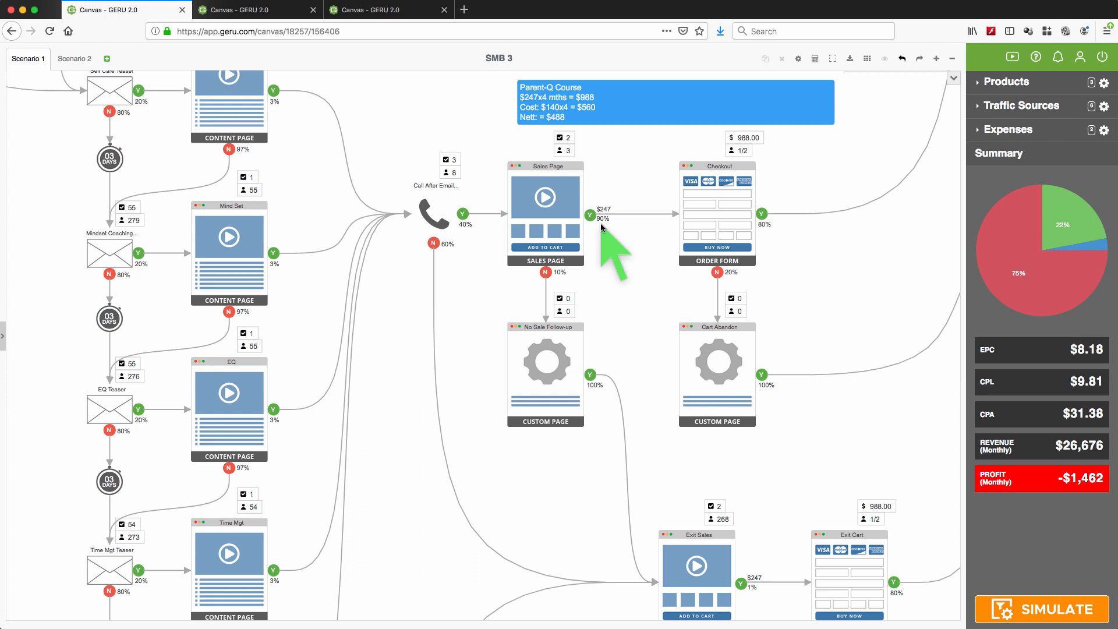
{"action": "mouse_move", "coordinate": [599, 235]}
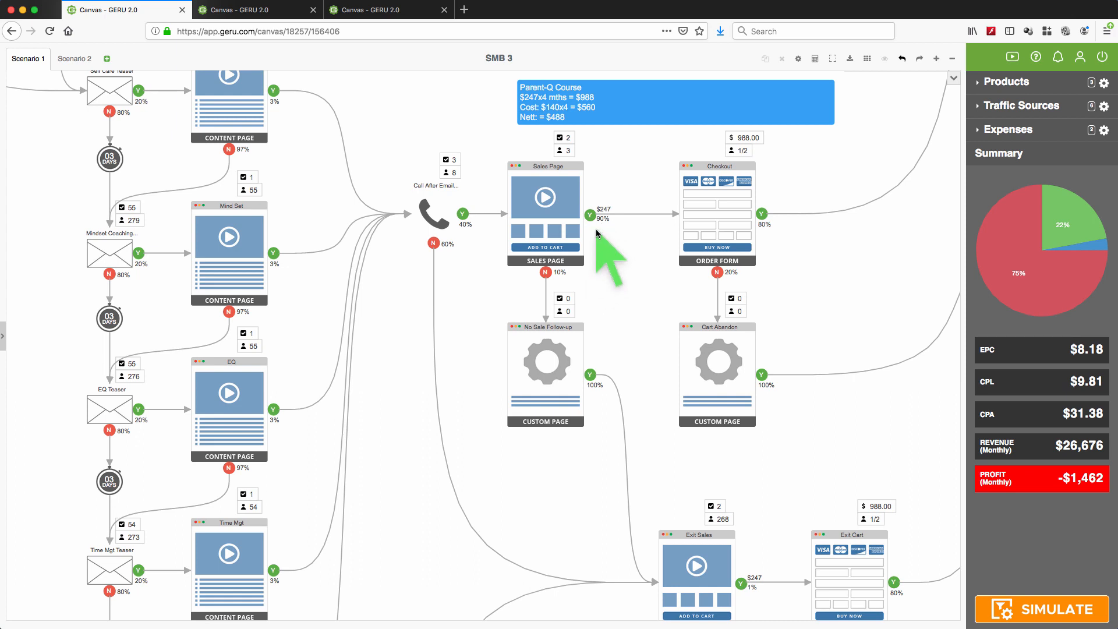
{"action": "mouse_move", "coordinate": [705, 217]}
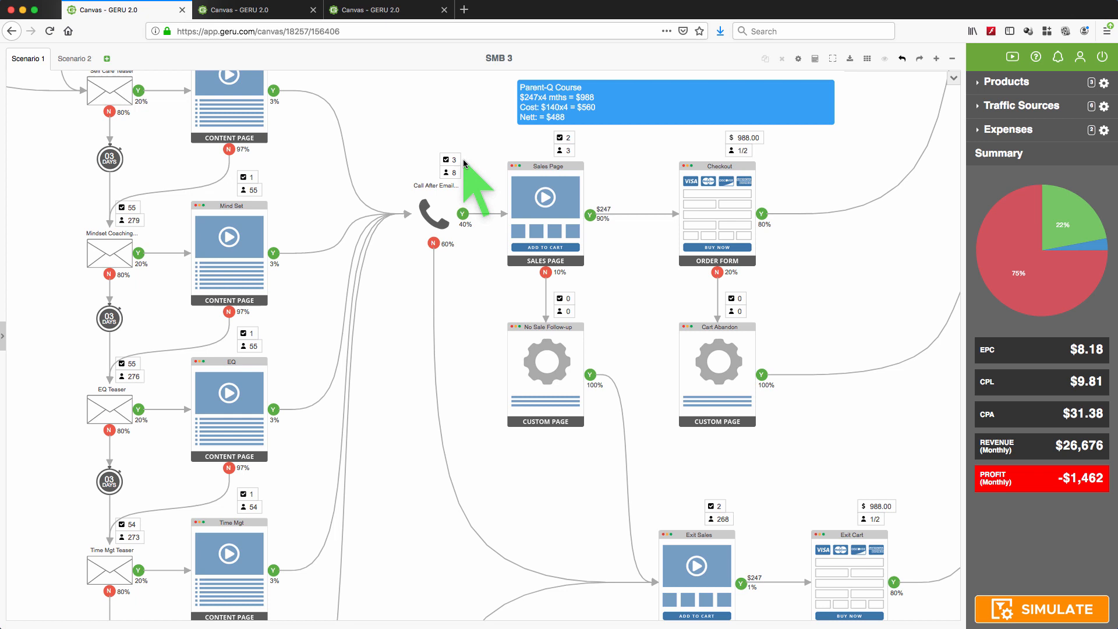
{"action": "mouse_move", "coordinate": [474, 241]}
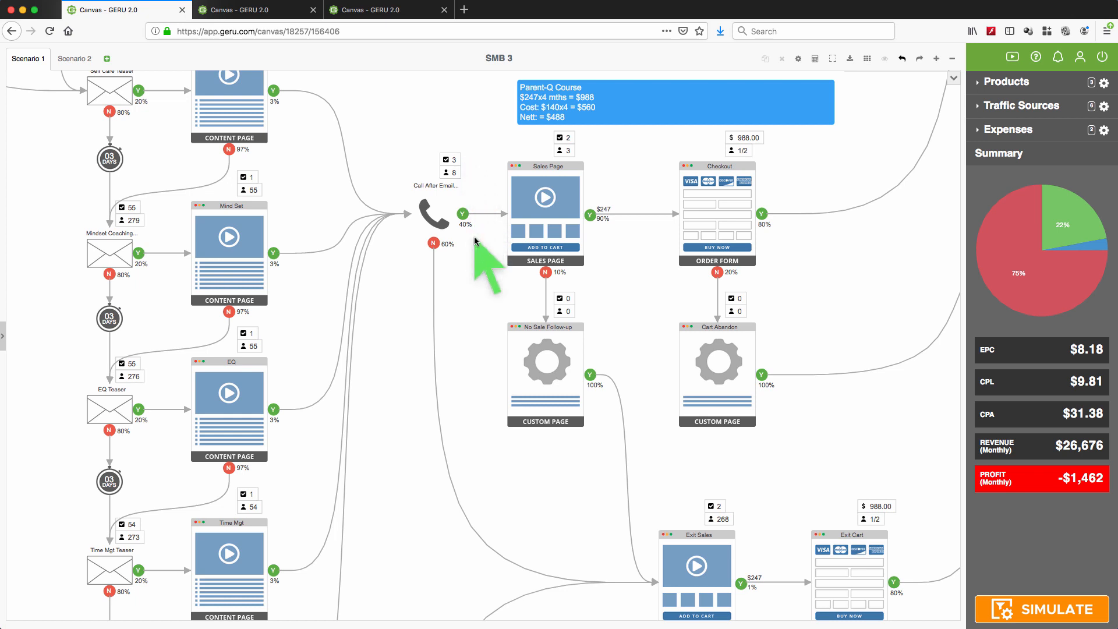
{"action": "mouse_move", "coordinate": [617, 178]}
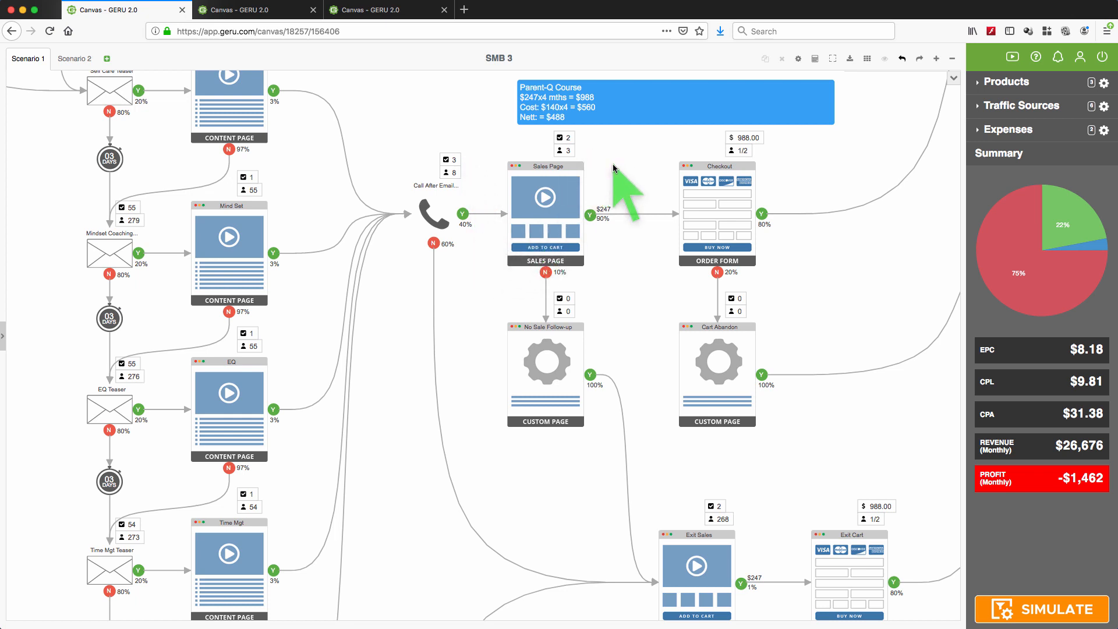
{"action": "mouse_move", "coordinate": [772, 184]}
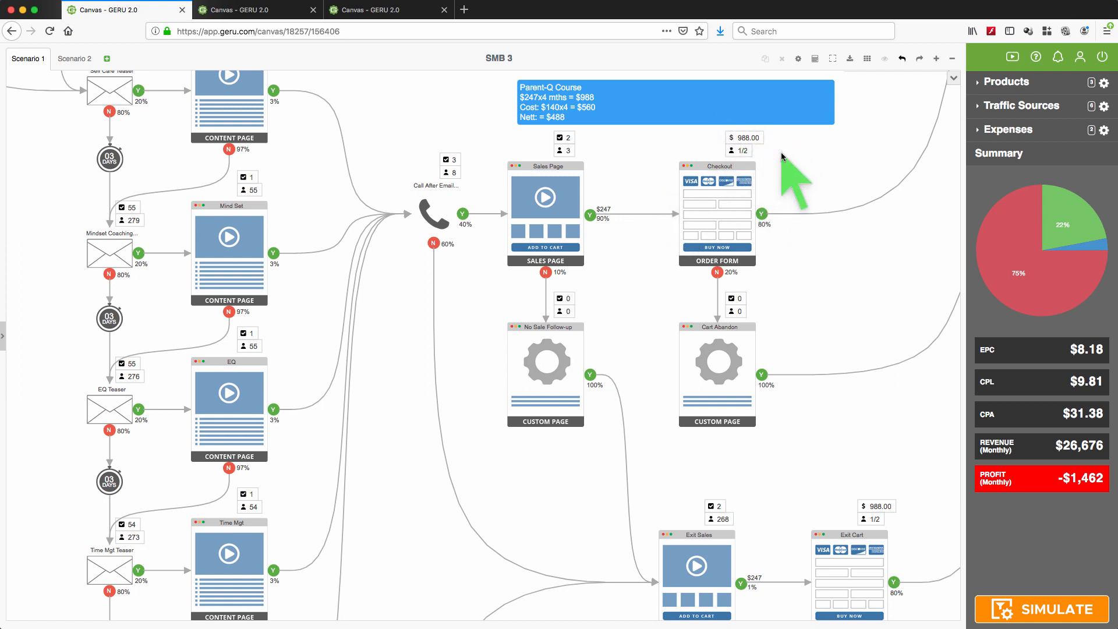
{"action": "mouse_move", "coordinate": [702, 359]}
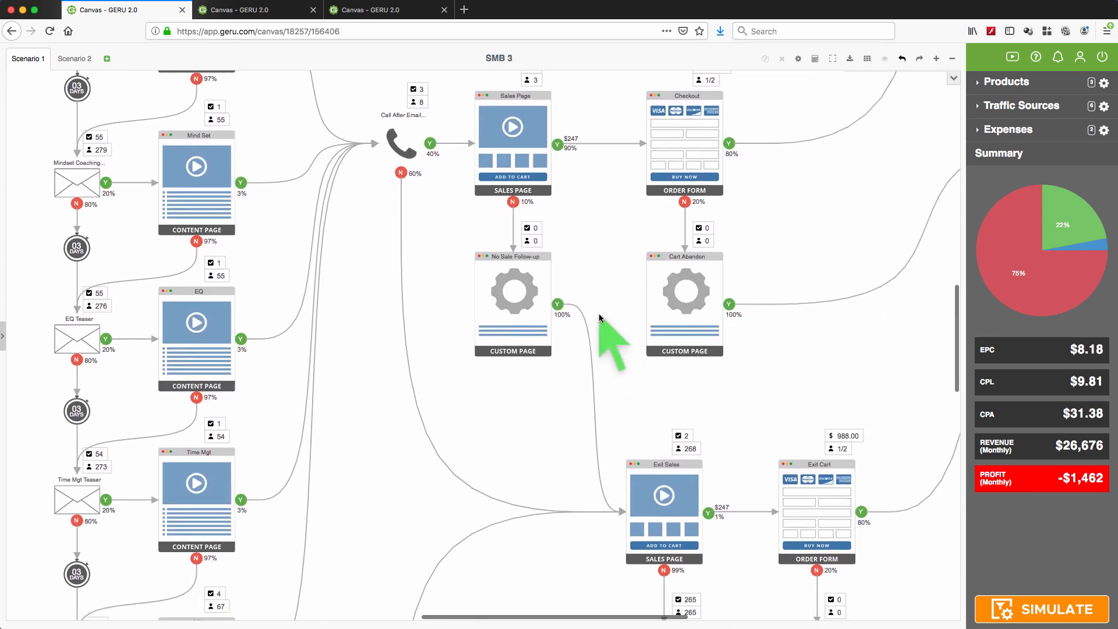
{"action": "mouse_move", "coordinate": [578, 321]}
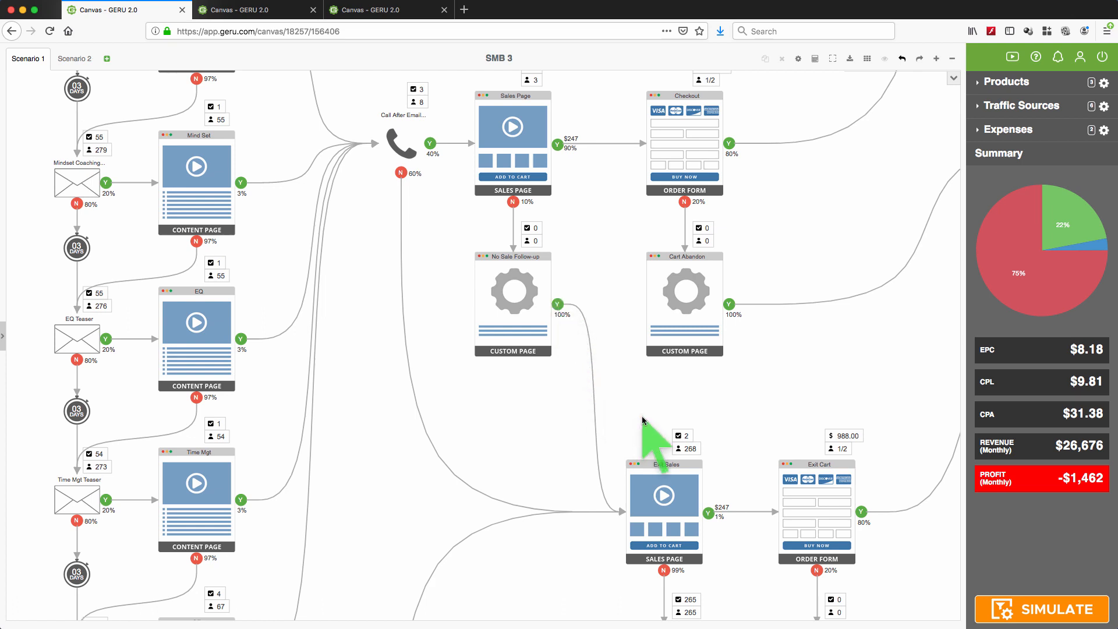
{"action": "mouse_move", "coordinate": [499, 257]}
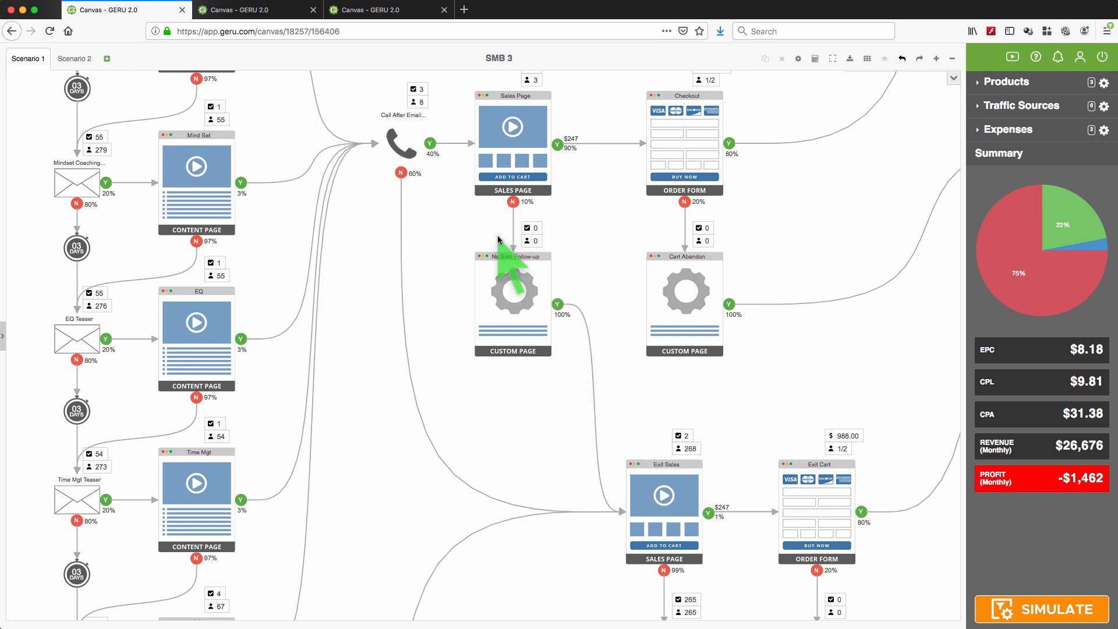
{"action": "mouse_move", "coordinate": [620, 413]}
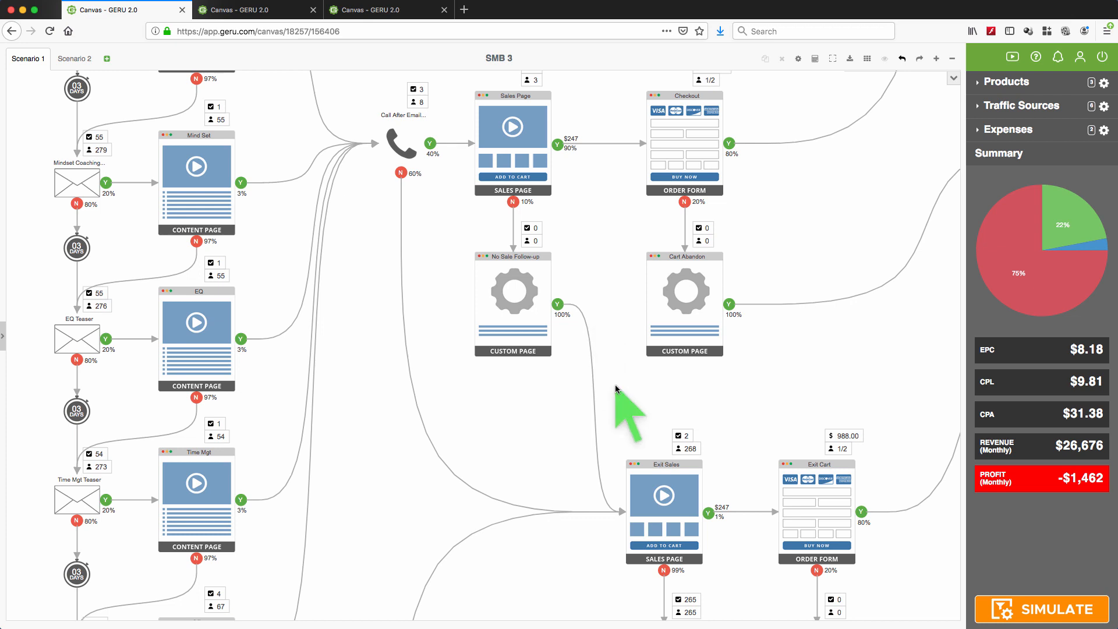
Scroll further down to show the Exit No Sale and Exit Cart Abandon pages
{"action": "scroll", "scroll_direction": "down", "scroll_amount": 3}
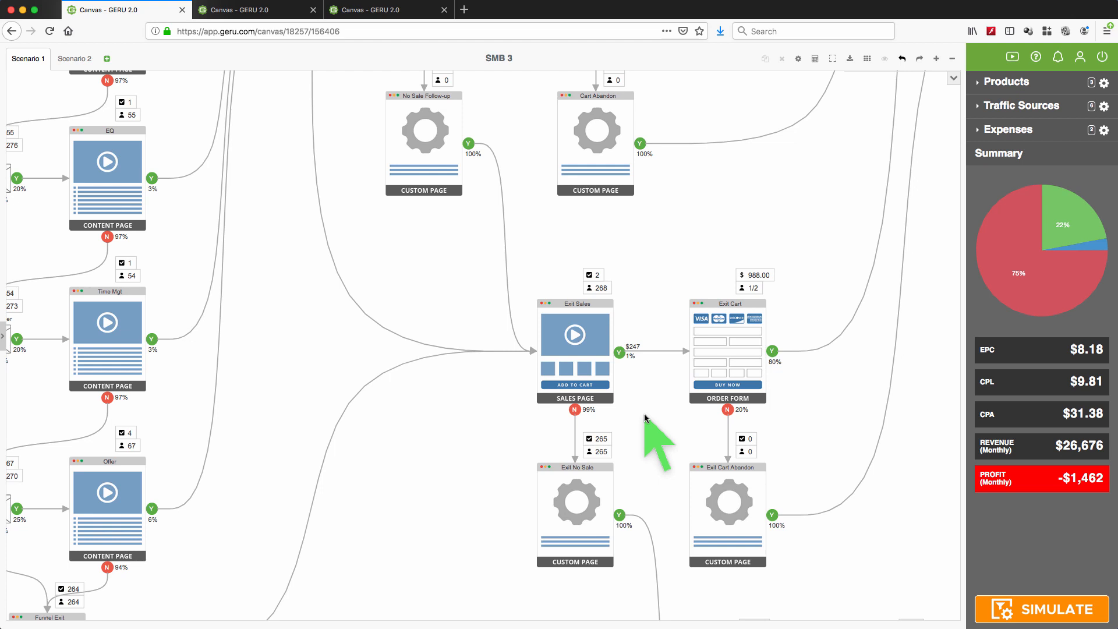
{"action": "scroll", "scroll_direction": "down", "scroll_amount": 3}
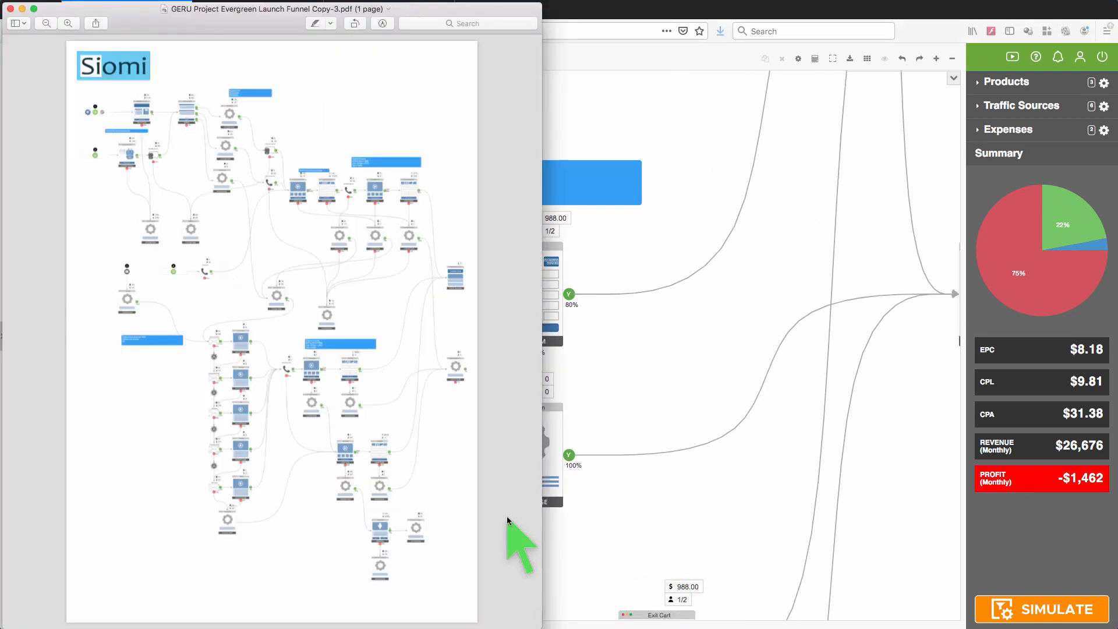
{"action": "mouse_move", "coordinate": [303, 364]}
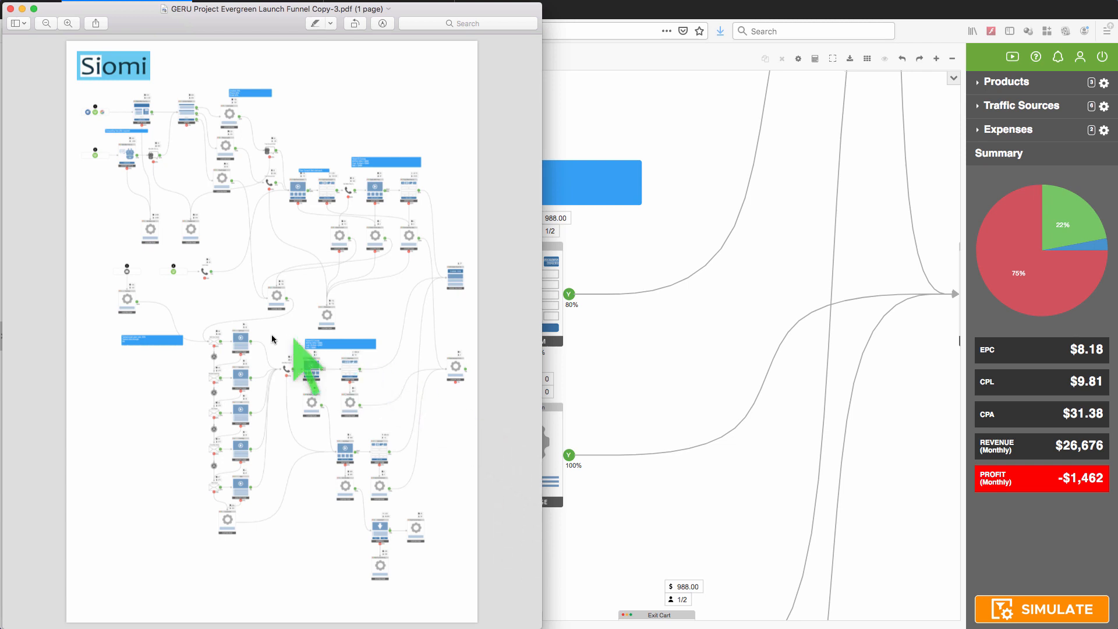
{"action": "mouse_move", "coordinate": [349, 428]}
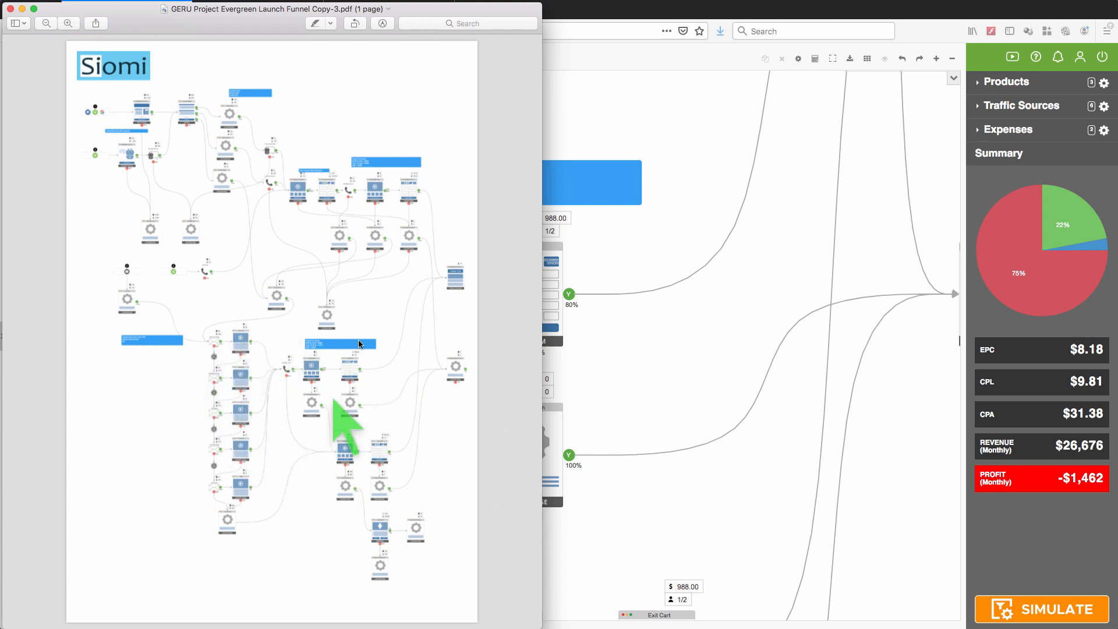
{"action": "mouse_move", "coordinate": [428, 560]}
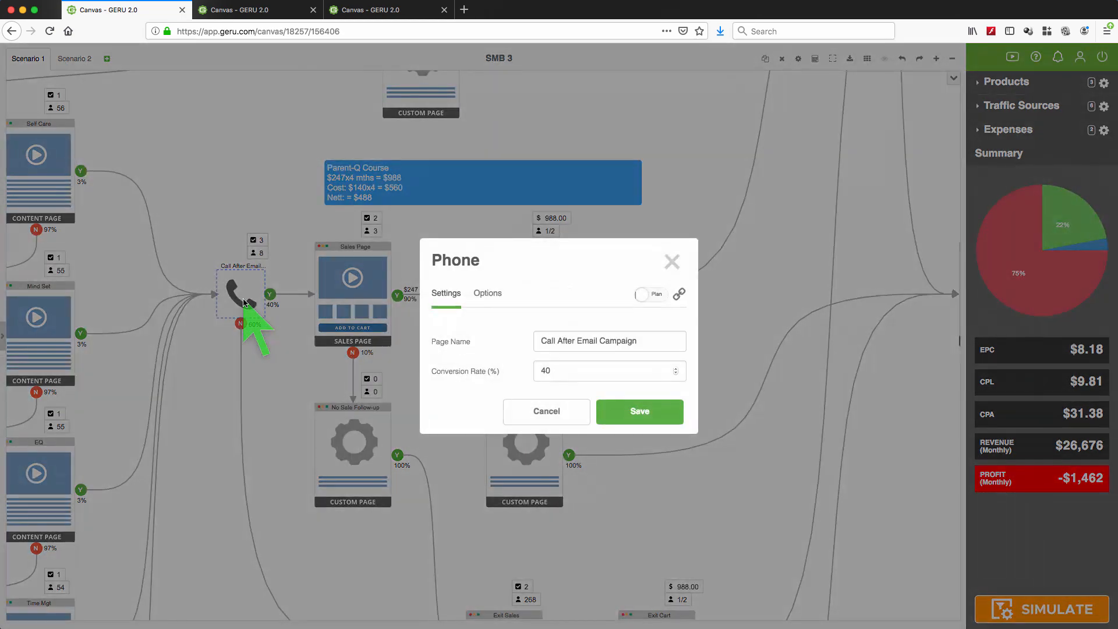
{"action": "left_click", "coordinate": [487, 293]}
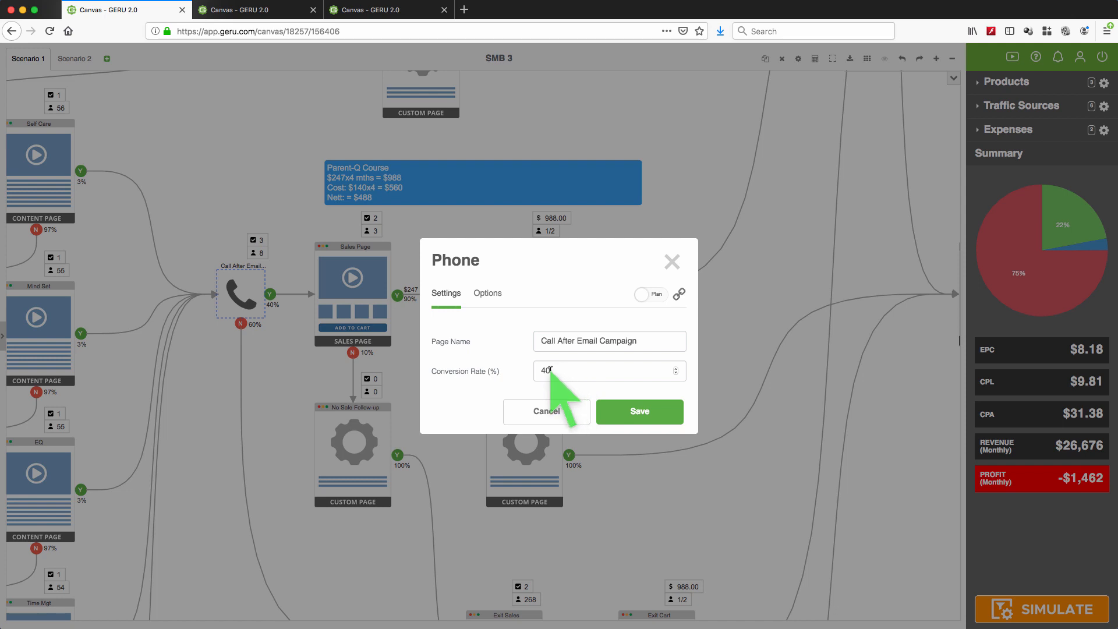
{"action": "mouse_move", "coordinate": [256, 335]}
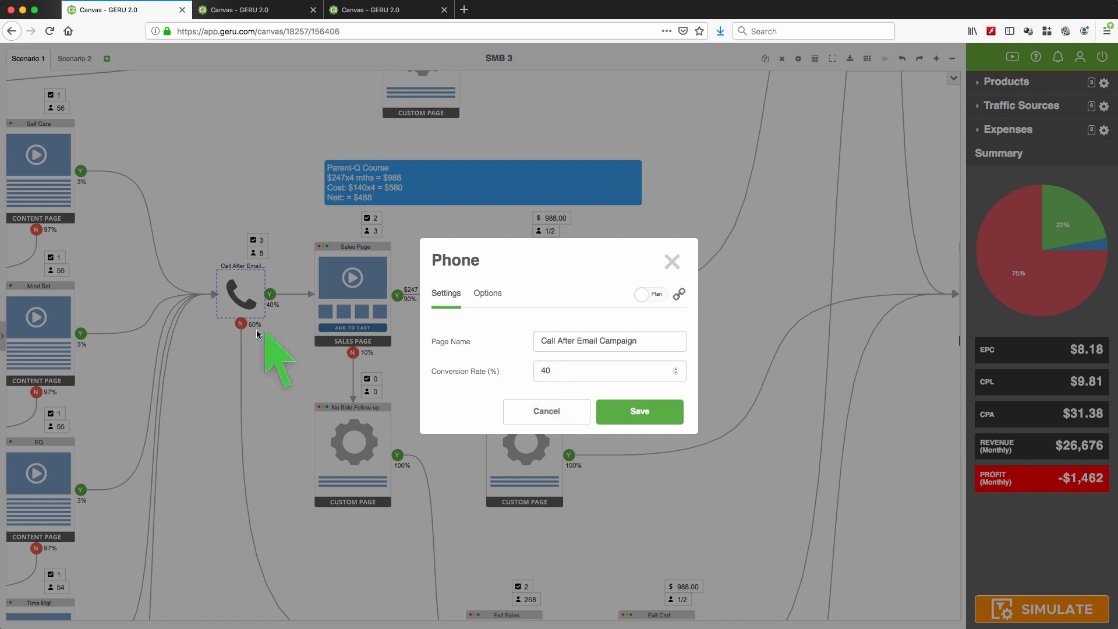
{"action": "mouse_move", "coordinate": [470, 420]}
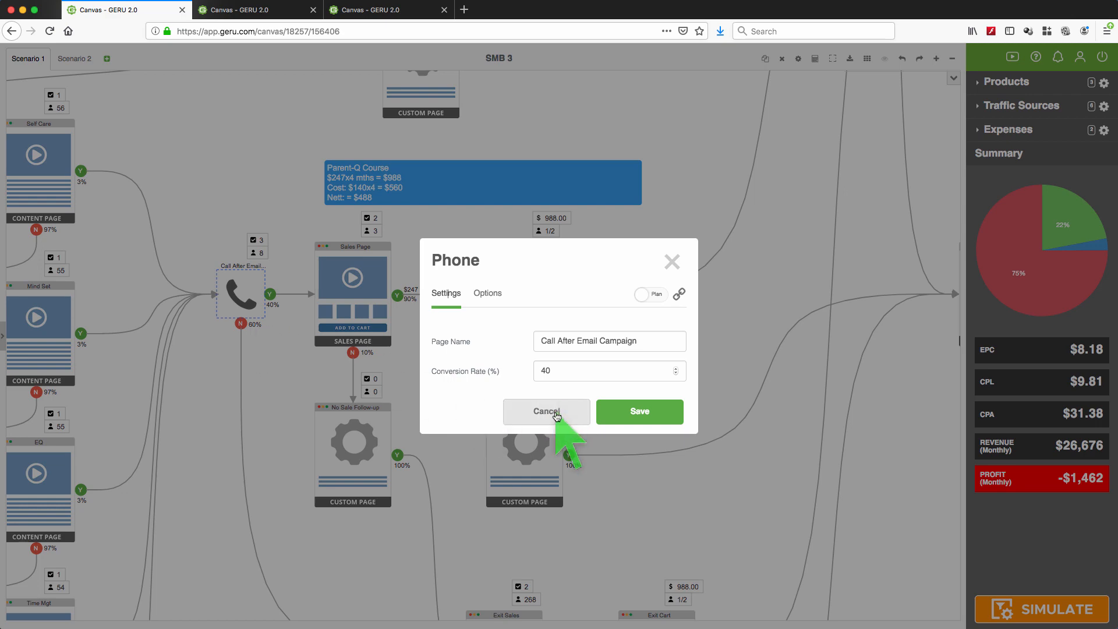
{"action": "left_click", "coordinate": [546, 412]}
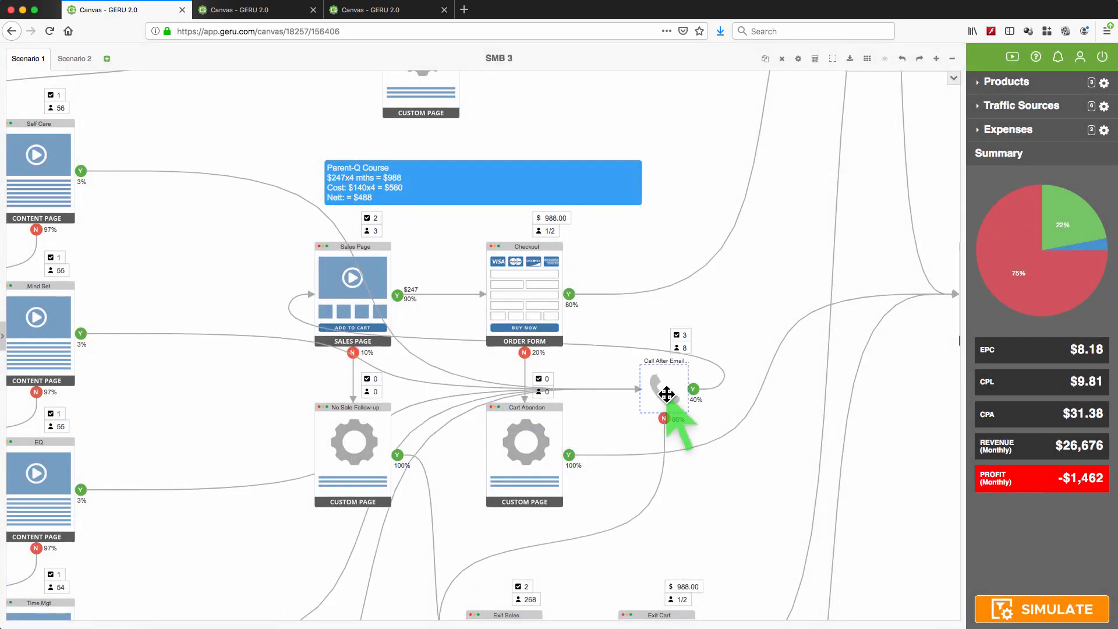
{"action": "left_click_drag", "start_coordinate": [666, 392], "coordinate": [271, 296]}
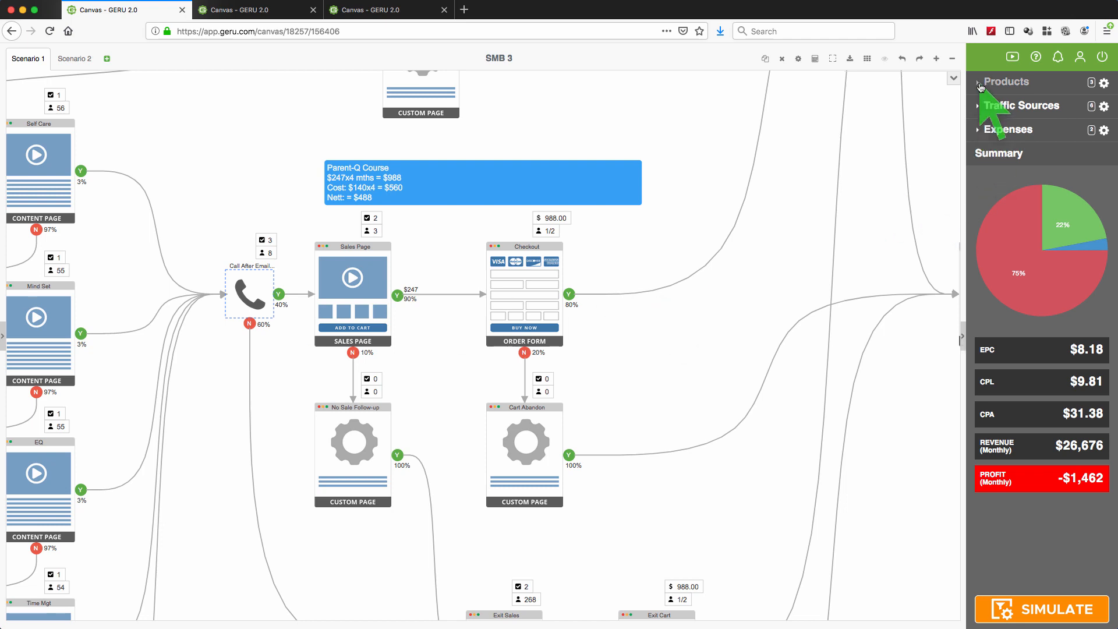
Review Parent-Q Course ($247 monthly, 4-month stick, $560 cost) unchanged, then close the Products list
{"action": "left_click", "coordinate": [1006, 82]}
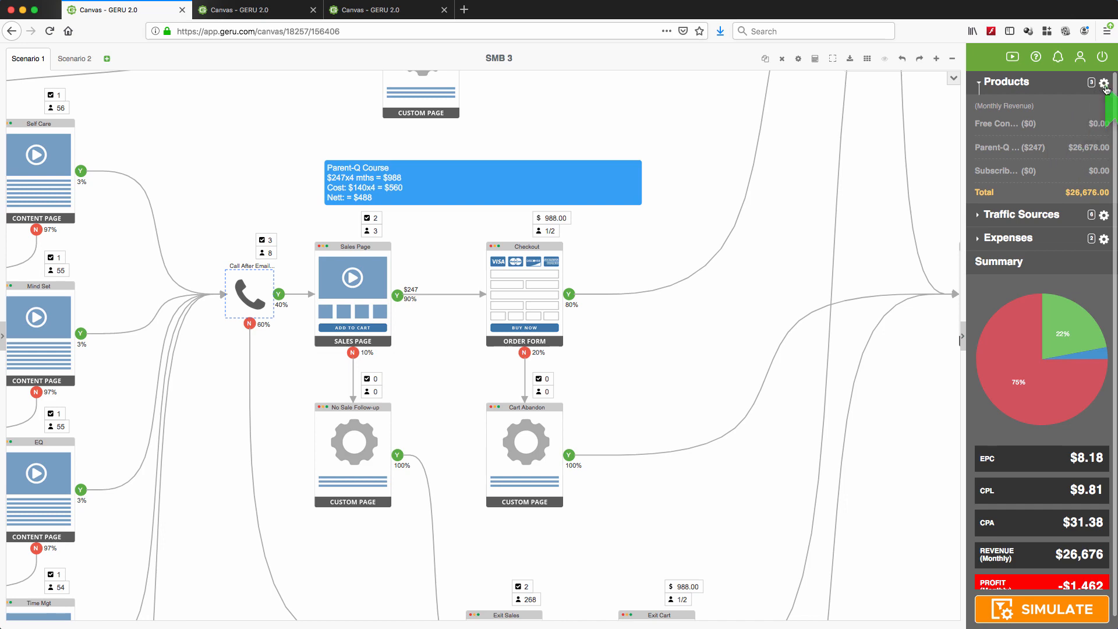
{"action": "left_click", "coordinate": [1106, 83]}
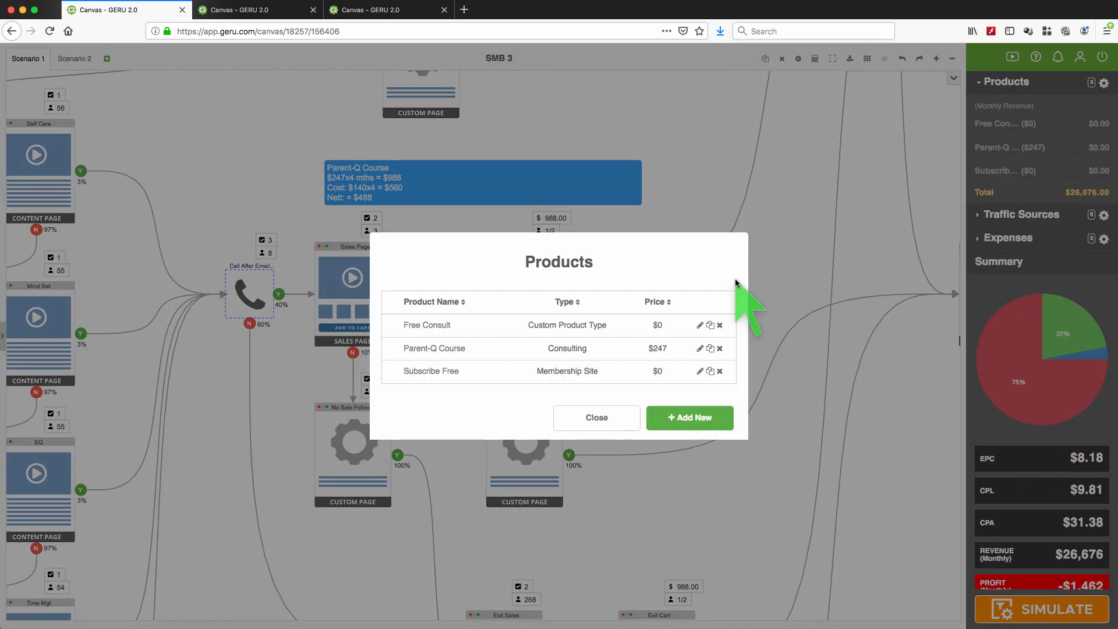
{"action": "mouse_move", "coordinate": [606, 355]}
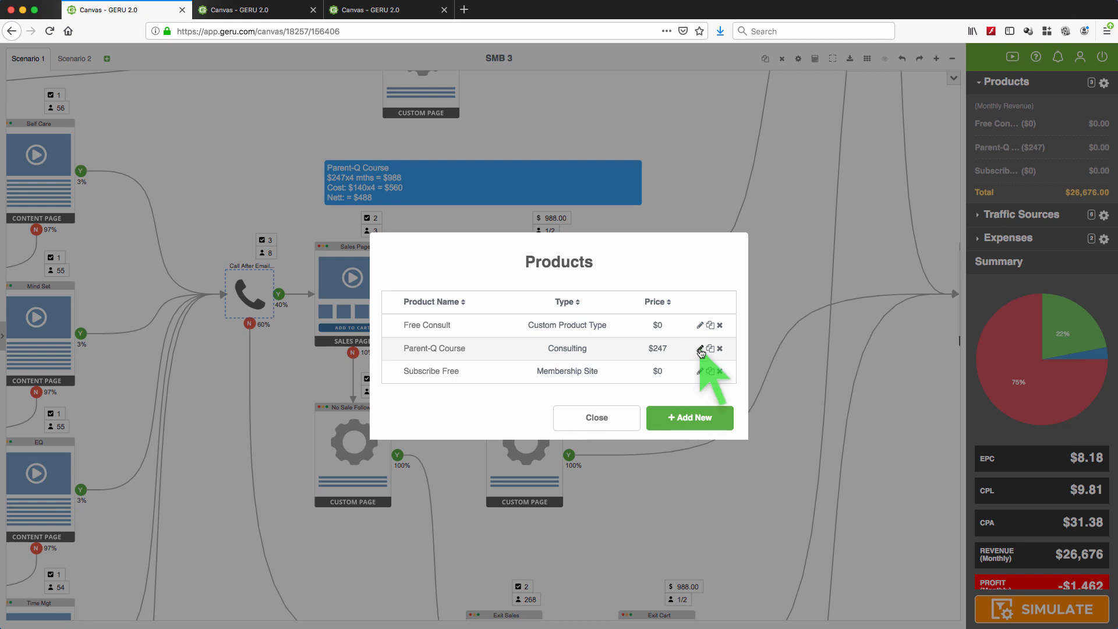
{"action": "left_click", "coordinate": [699, 349]}
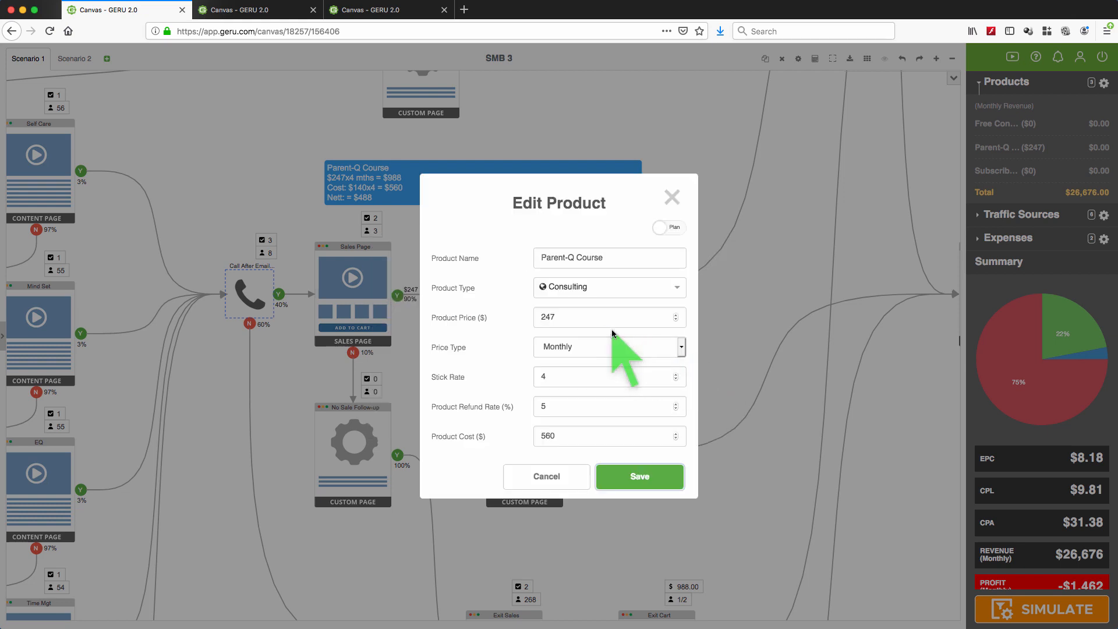
{"action": "mouse_move", "coordinate": [568, 317]}
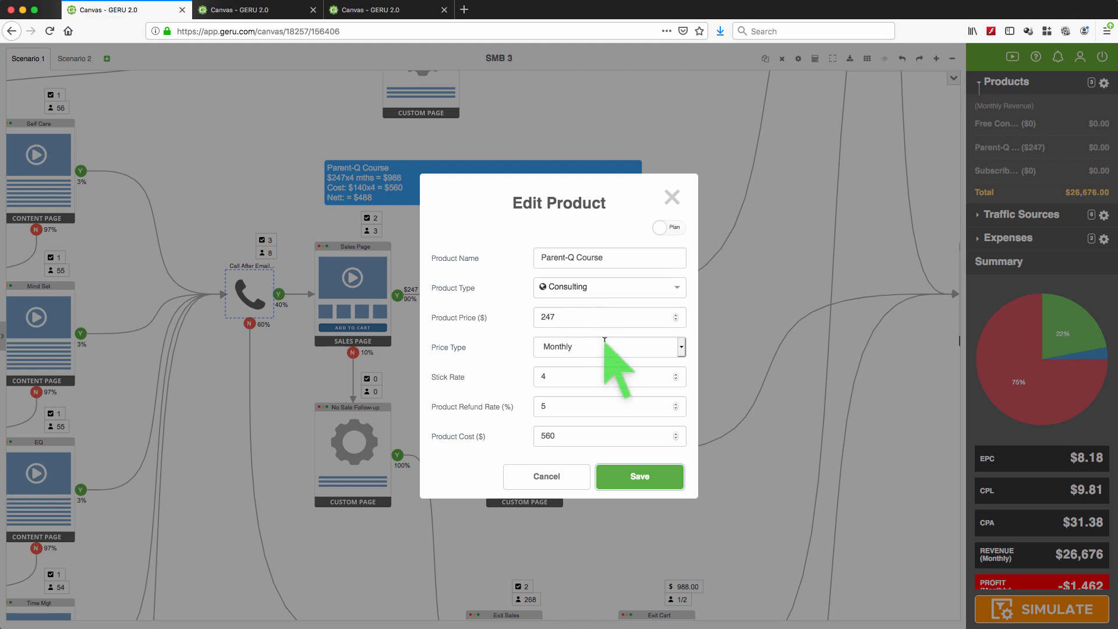
{"action": "mouse_move", "coordinate": [599, 371]}
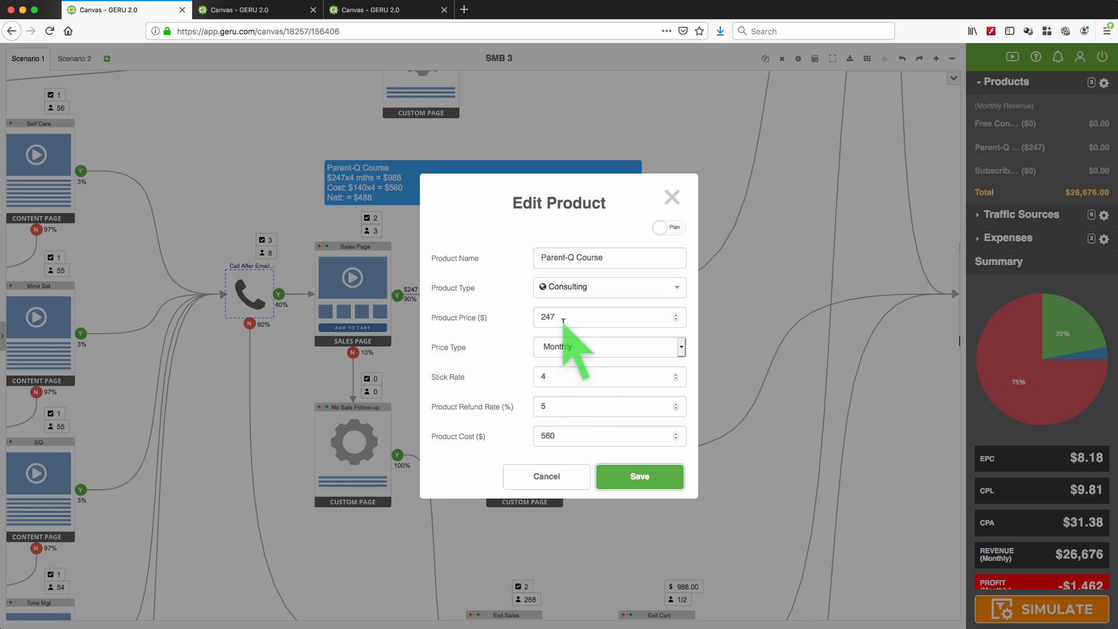
{"action": "mouse_move", "coordinate": [574, 410]}
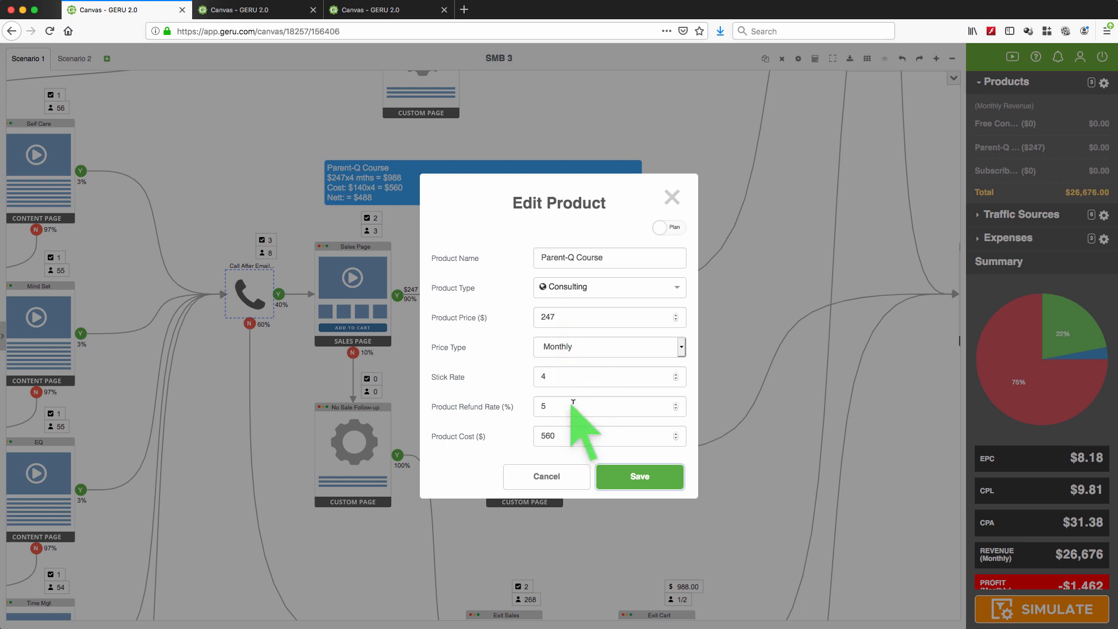
{"action": "mouse_move", "coordinate": [574, 410]}
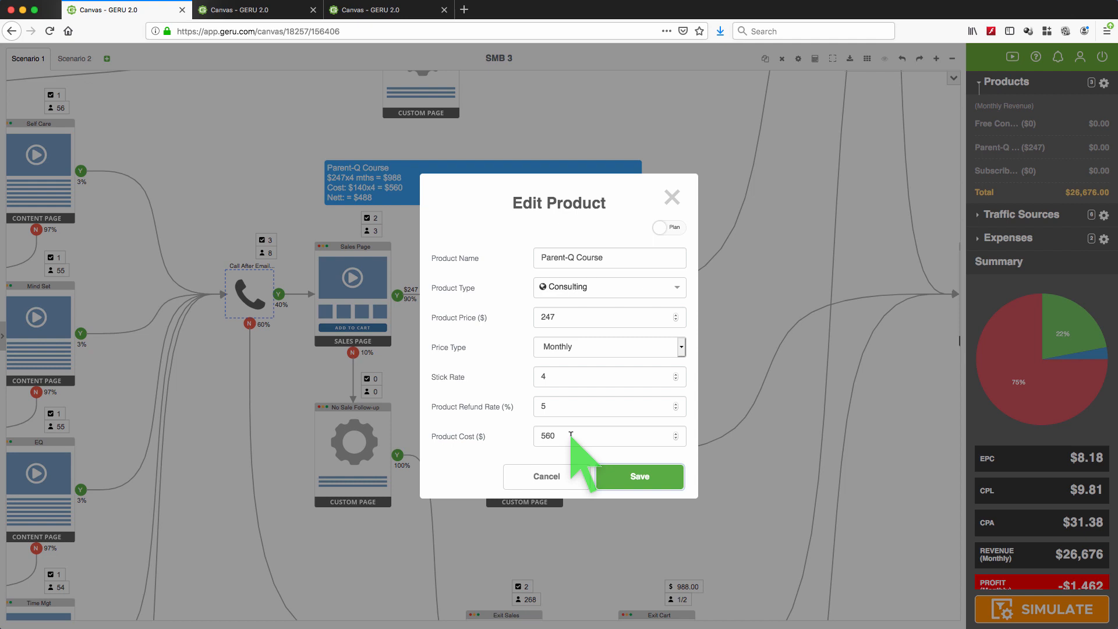
{"action": "mouse_move", "coordinate": [547, 476]}
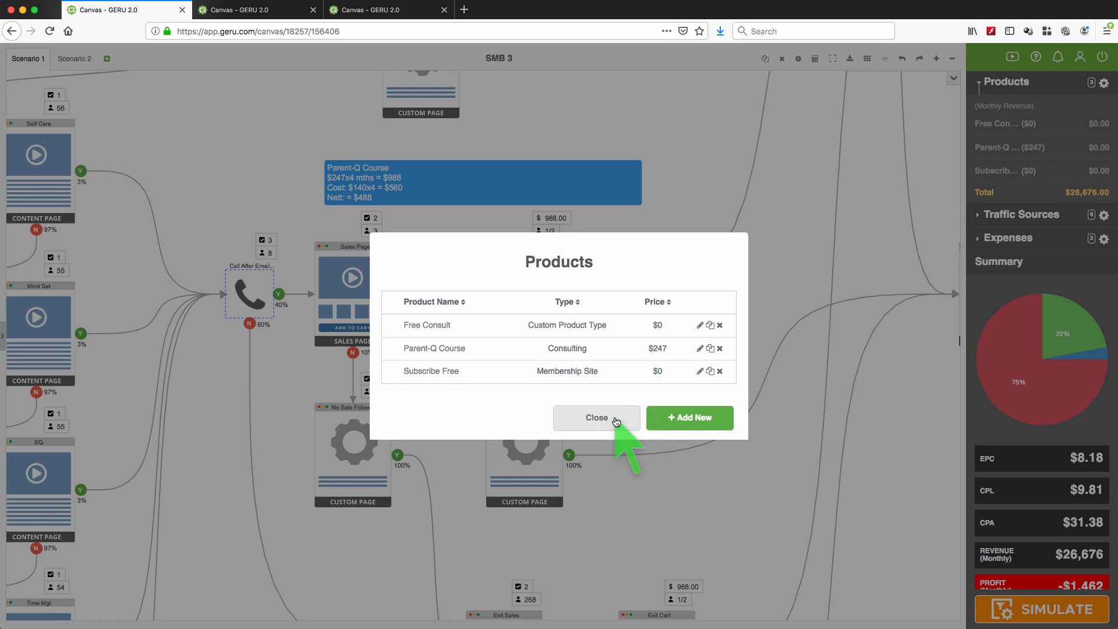
{"action": "left_click", "coordinate": [596, 416]}
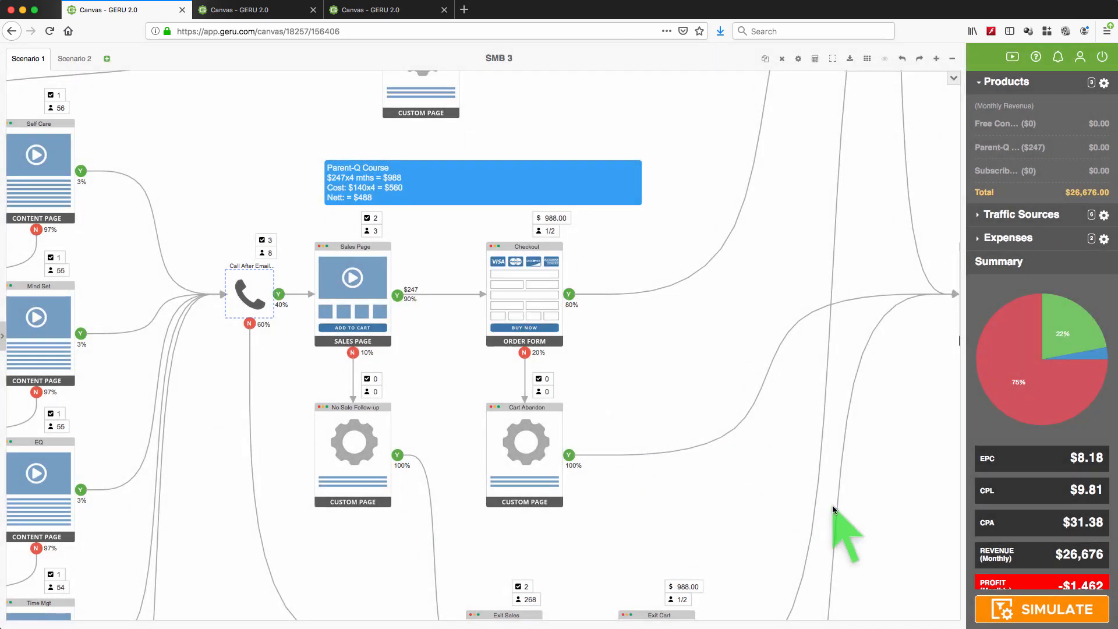
{"action": "left_click", "coordinate": [1006, 82]}
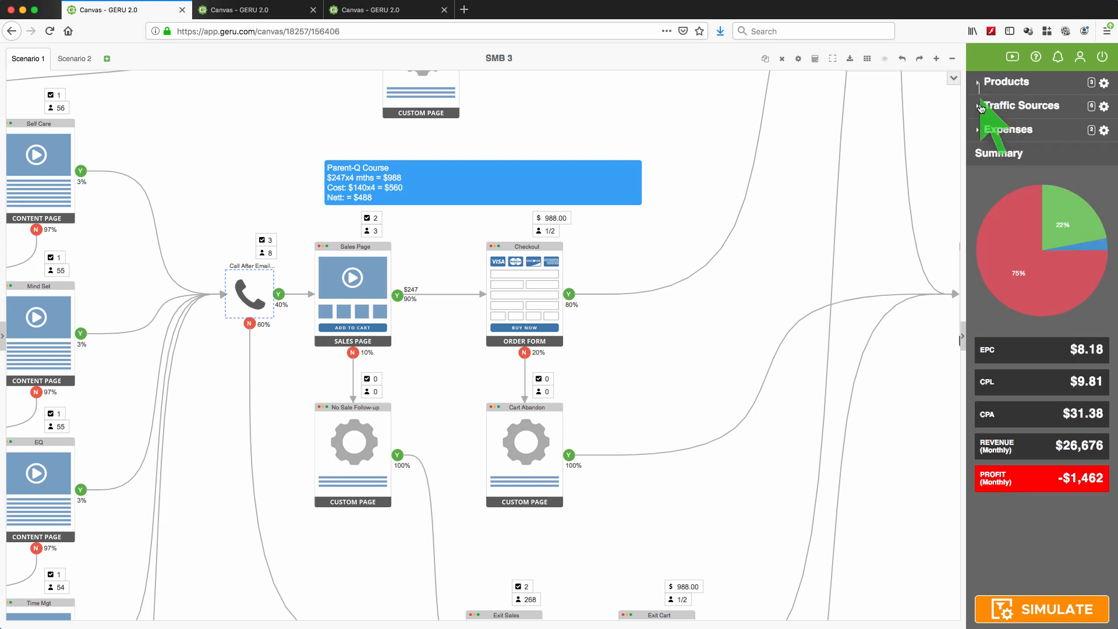
{"action": "left_click", "coordinate": [1025, 106]}
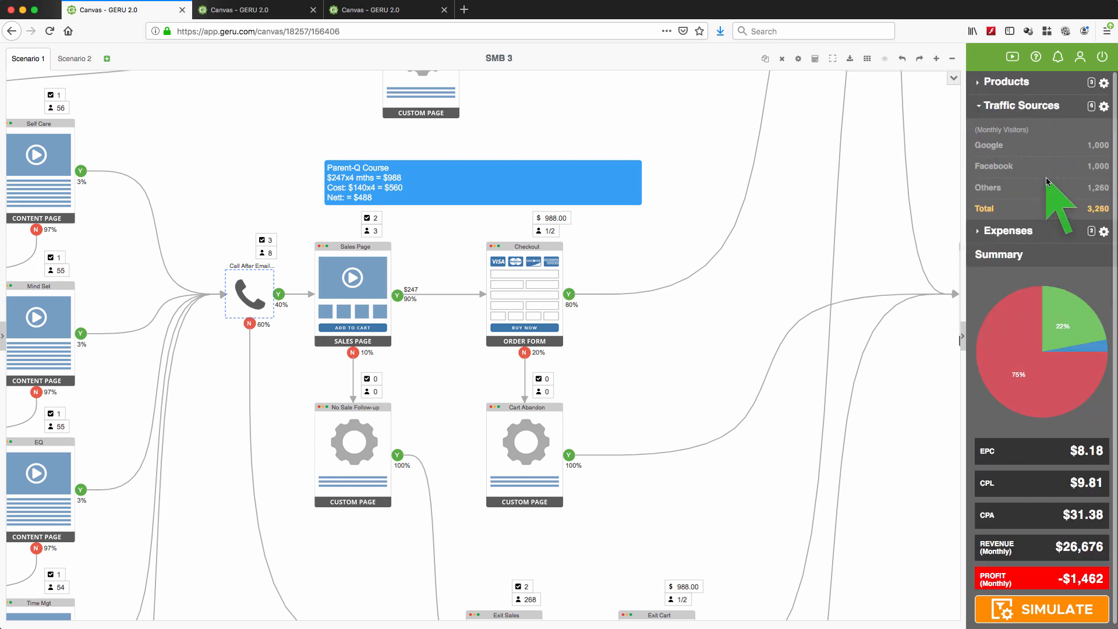
{"action": "mouse_move", "coordinate": [1055, 171]}
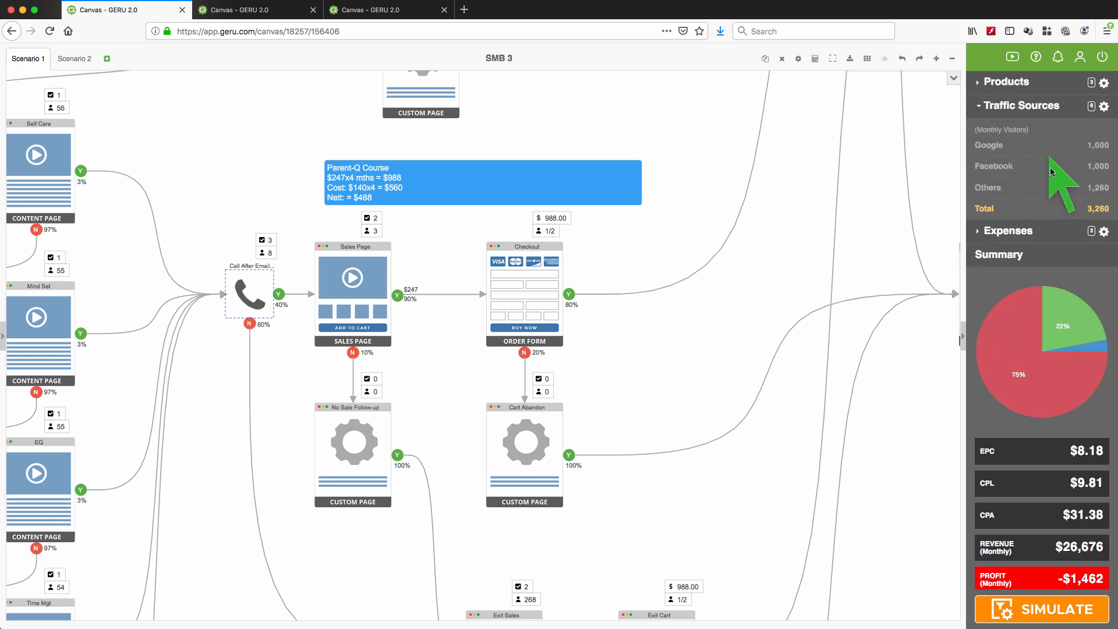
{"action": "mouse_move", "coordinate": [1048, 181]}
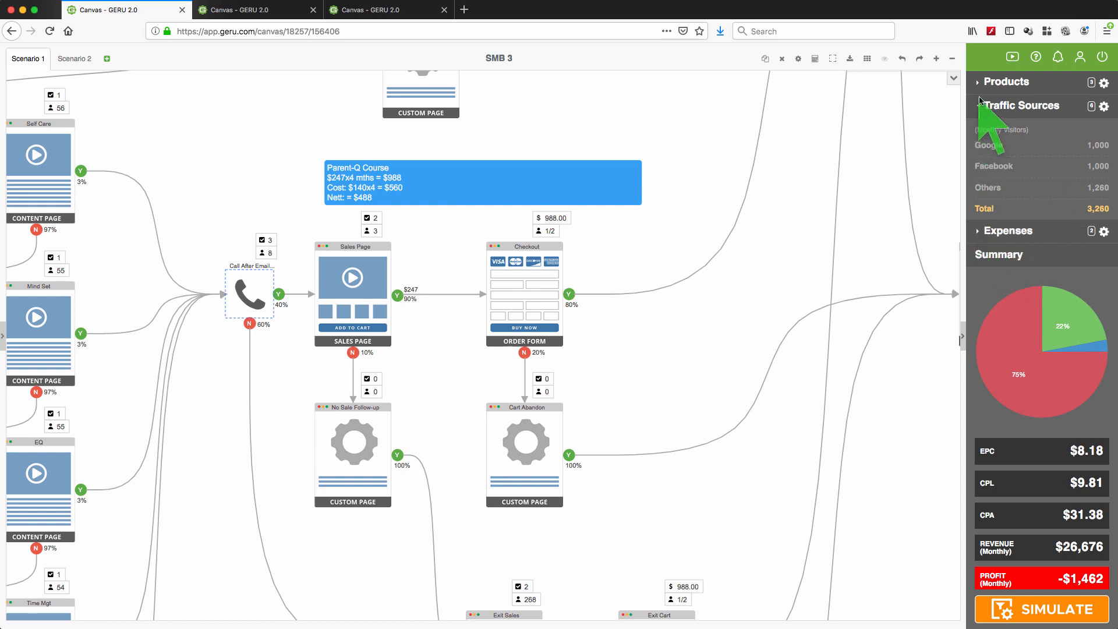
{"action": "left_click", "coordinate": [1023, 105]}
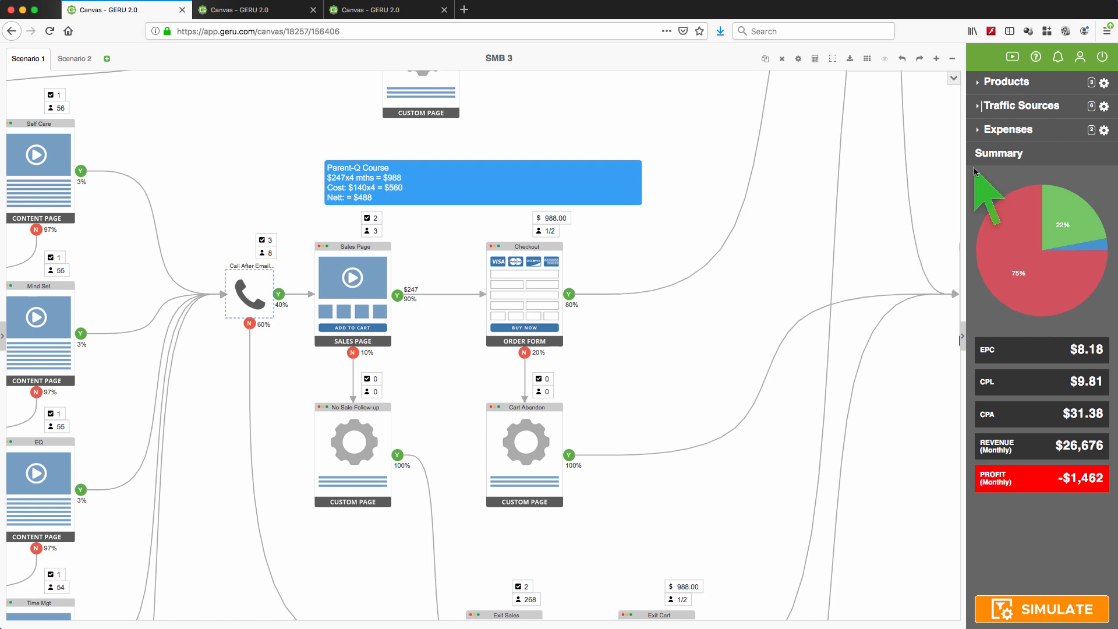
{"action": "left_click", "coordinate": [1007, 82]}
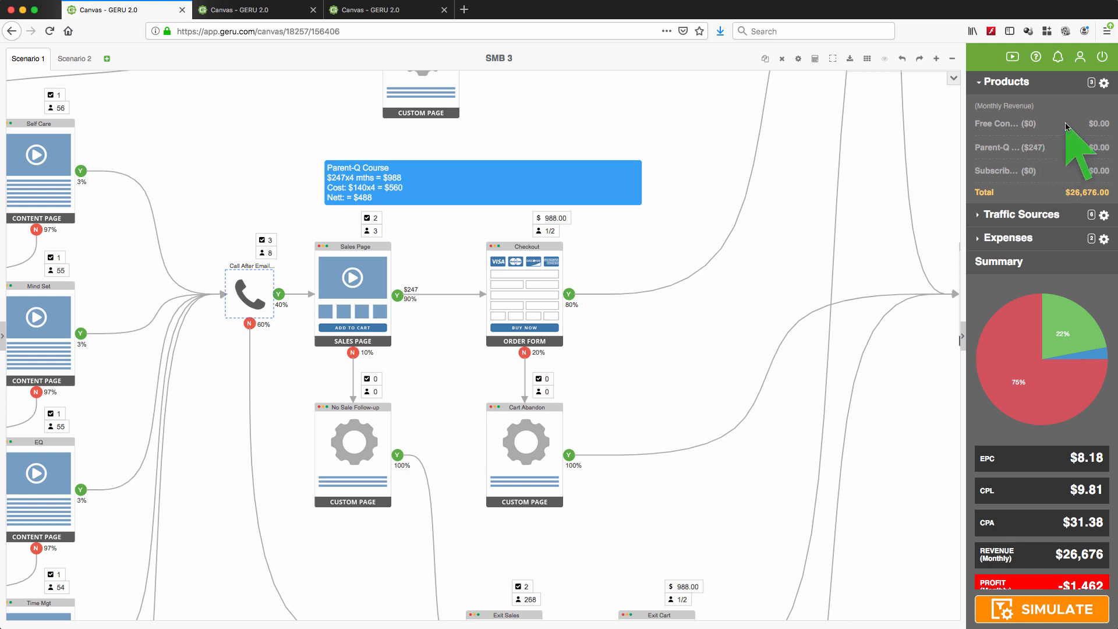
{"action": "mouse_move", "coordinate": [1055, 247]}
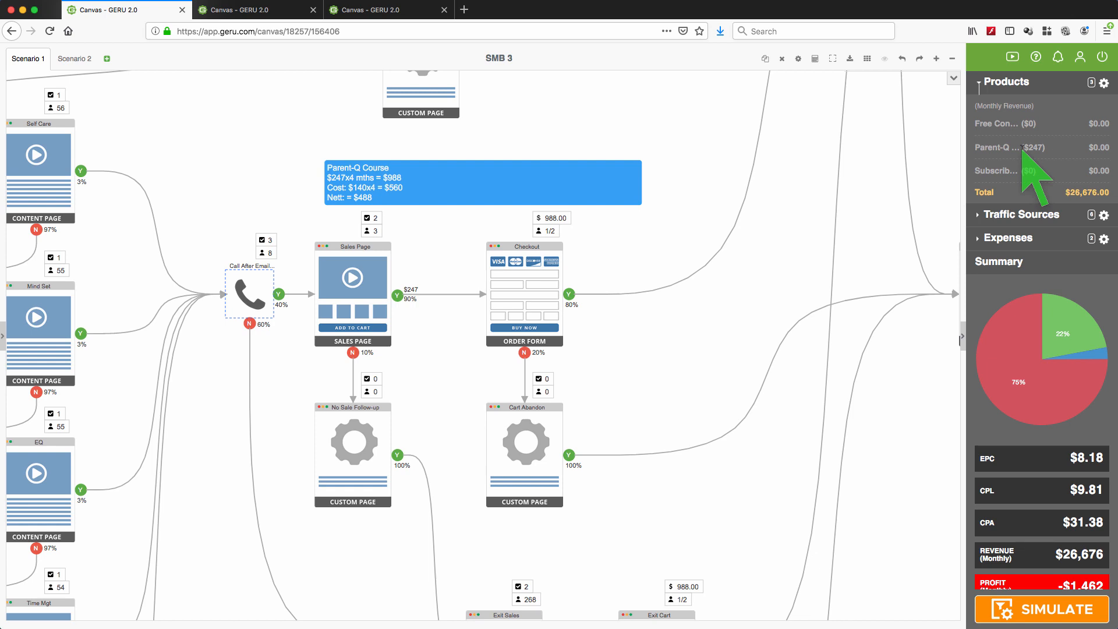
{"action": "mouse_move", "coordinate": [181, 128]}
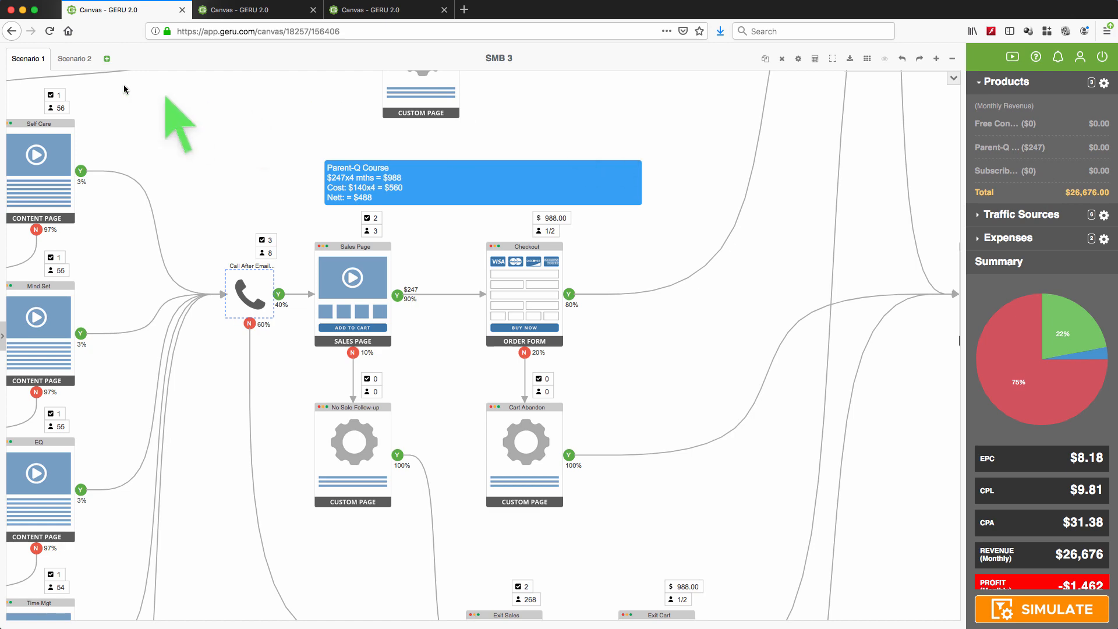
Switch to Scenario 2, review its Parent-Q Course product at $247, and close the list
{"action": "left_click", "coordinate": [74, 58]}
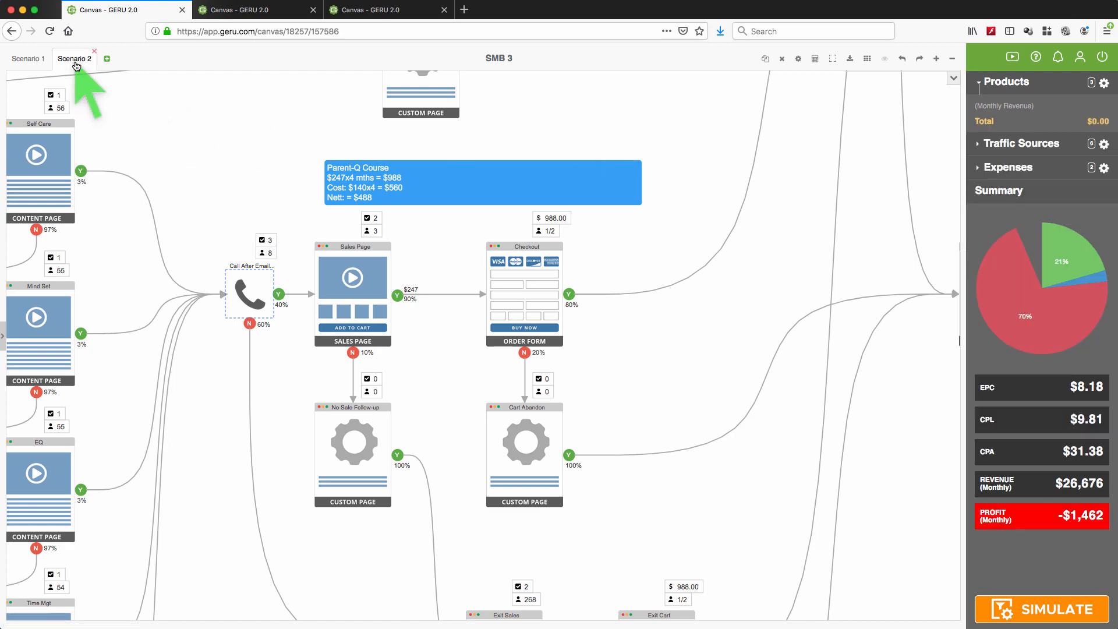
{"action": "left_click", "coordinate": [257, 10]}
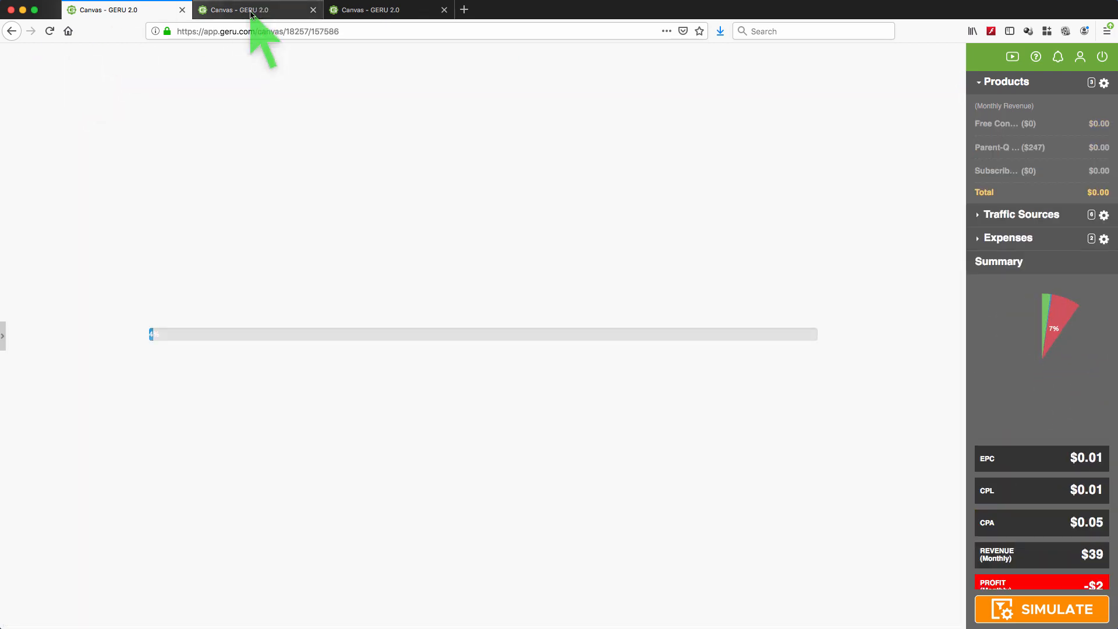
{"action": "left_click", "coordinate": [257, 9]}
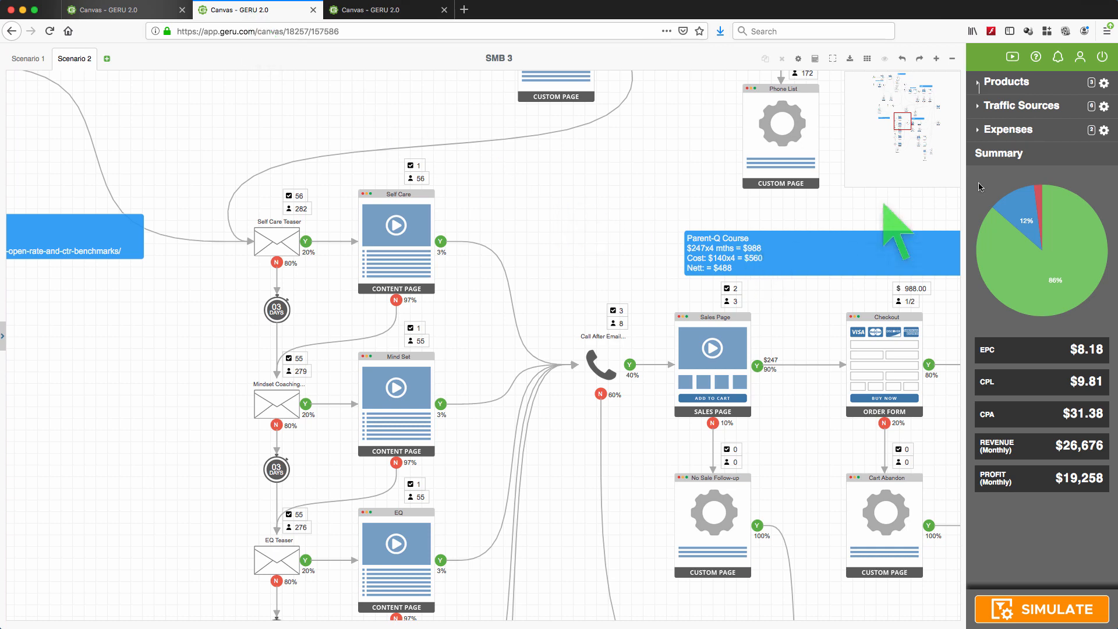
{"action": "left_click", "coordinate": [1006, 81]}
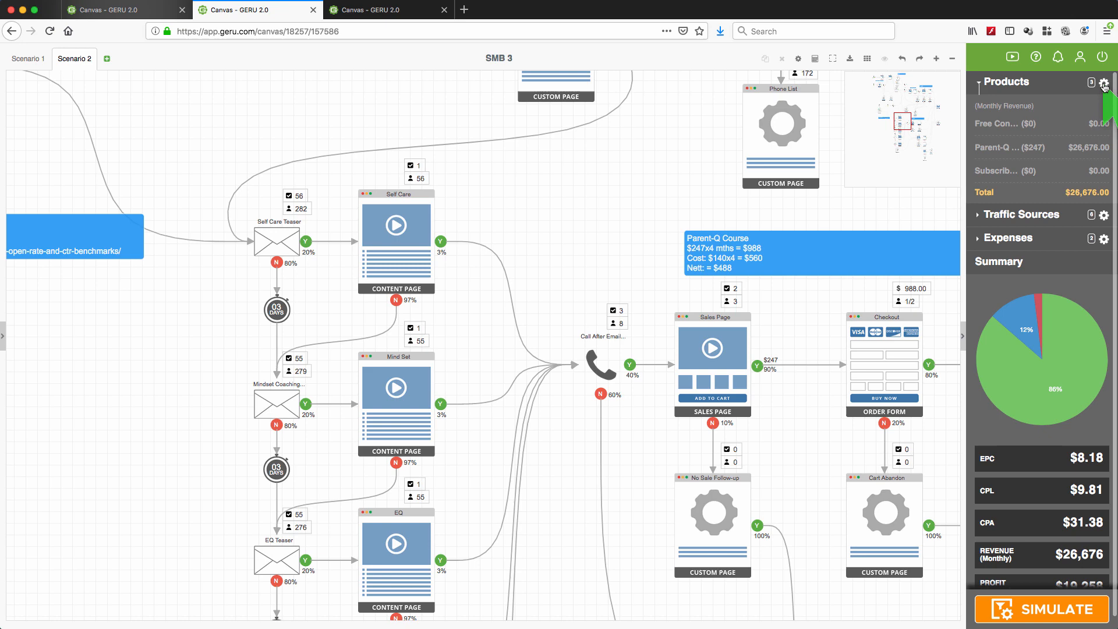
{"action": "left_click", "coordinate": [1104, 84]}
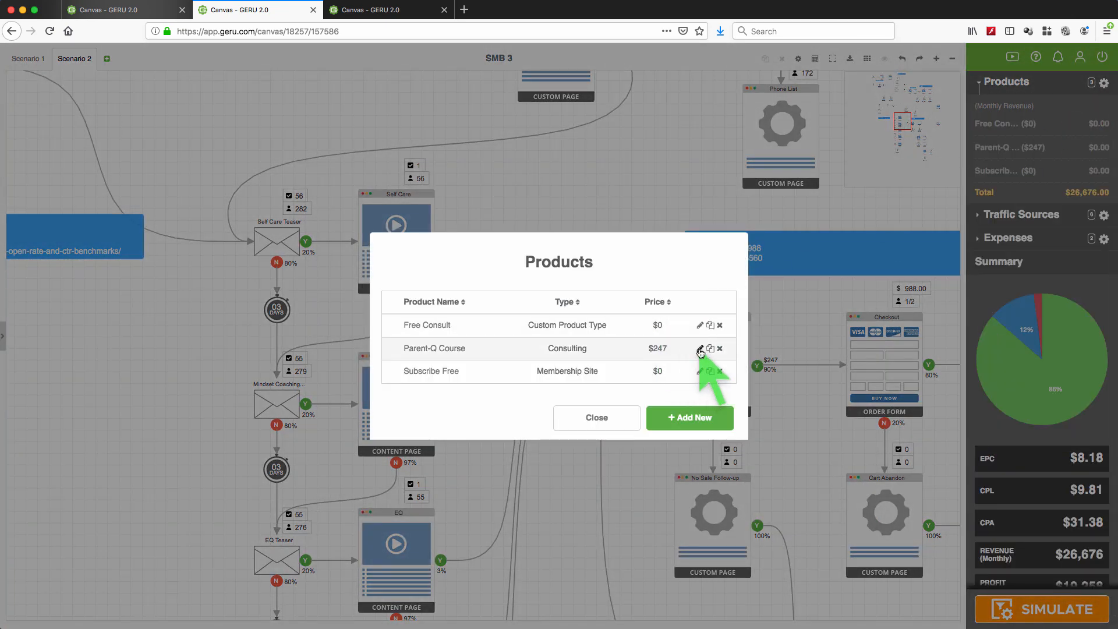
{"action": "left_click", "coordinate": [700, 349]}
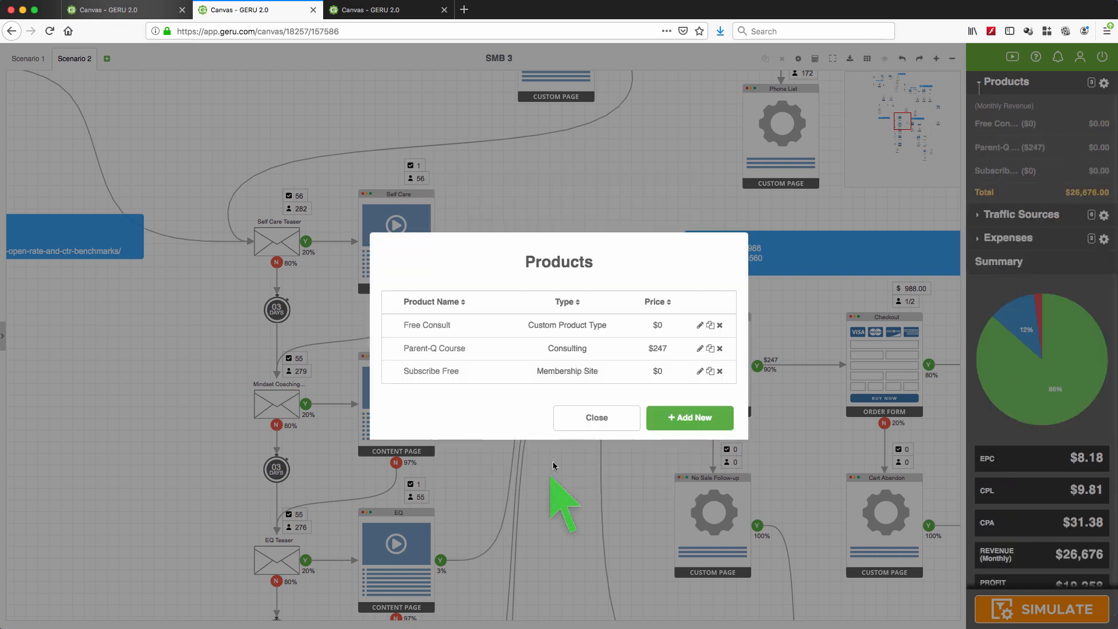
{"action": "left_click", "coordinate": [596, 417]}
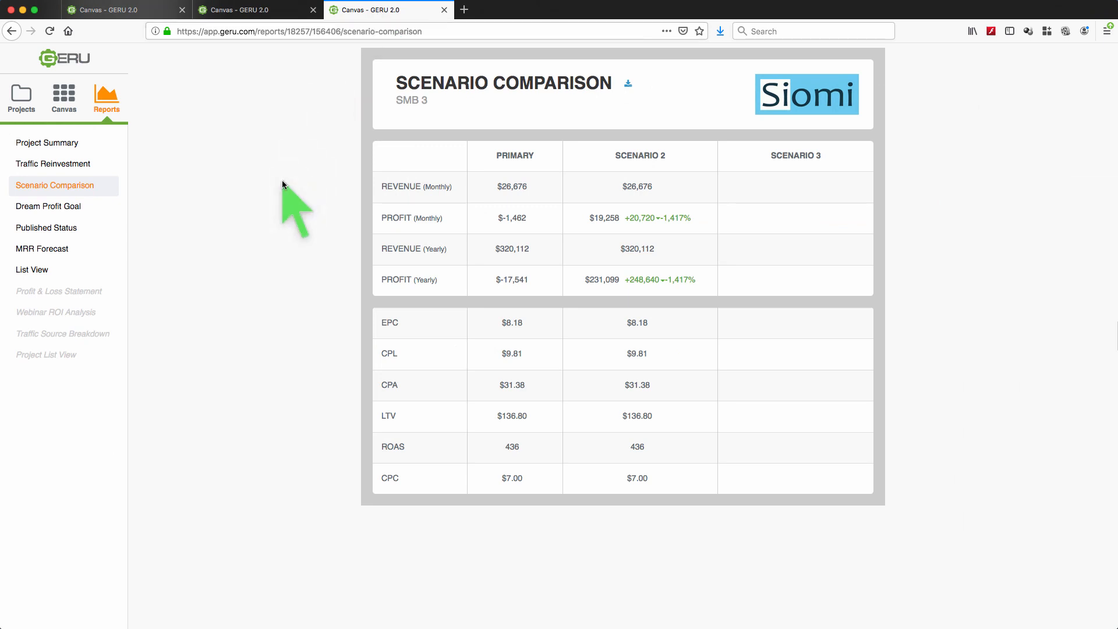
{"action": "mouse_move", "coordinate": [649, 260]}
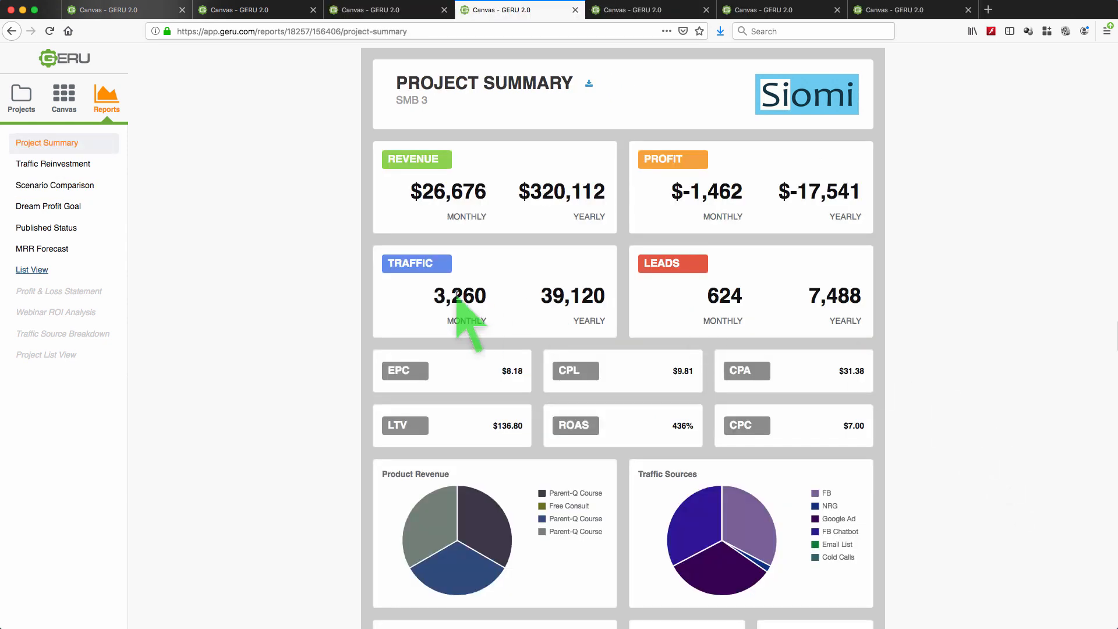
{"action": "mouse_move", "coordinate": [164, 160]}
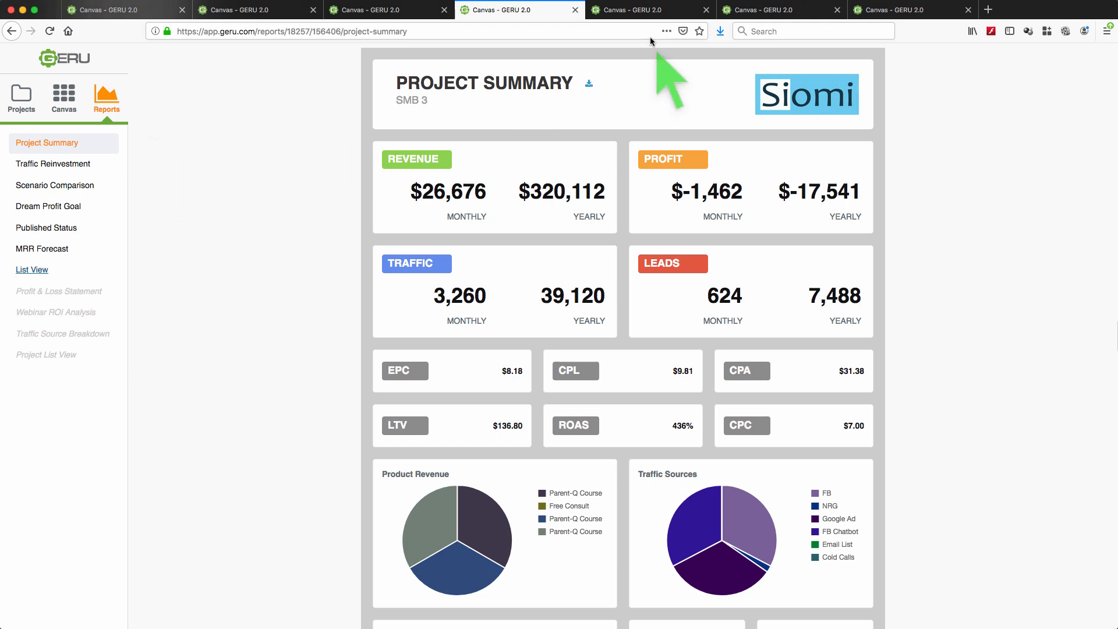
Switch to the MRR Forecast report and scroll through the SMB 3 report content
{"action": "left_click", "coordinate": [53, 163]}
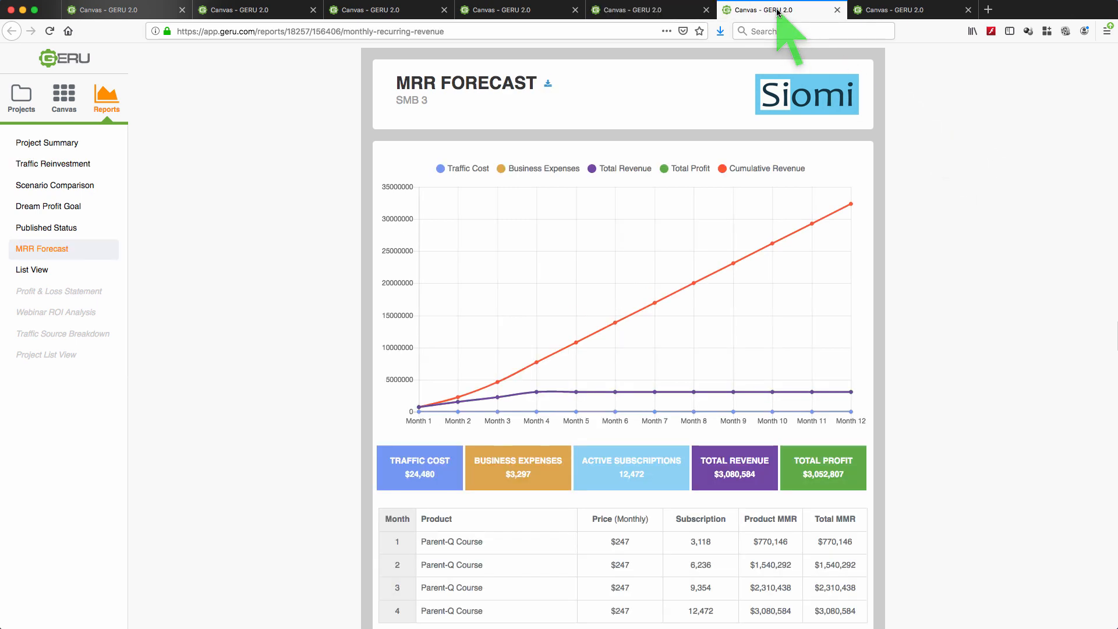
{"action": "mouse_move", "coordinate": [920, 210]}
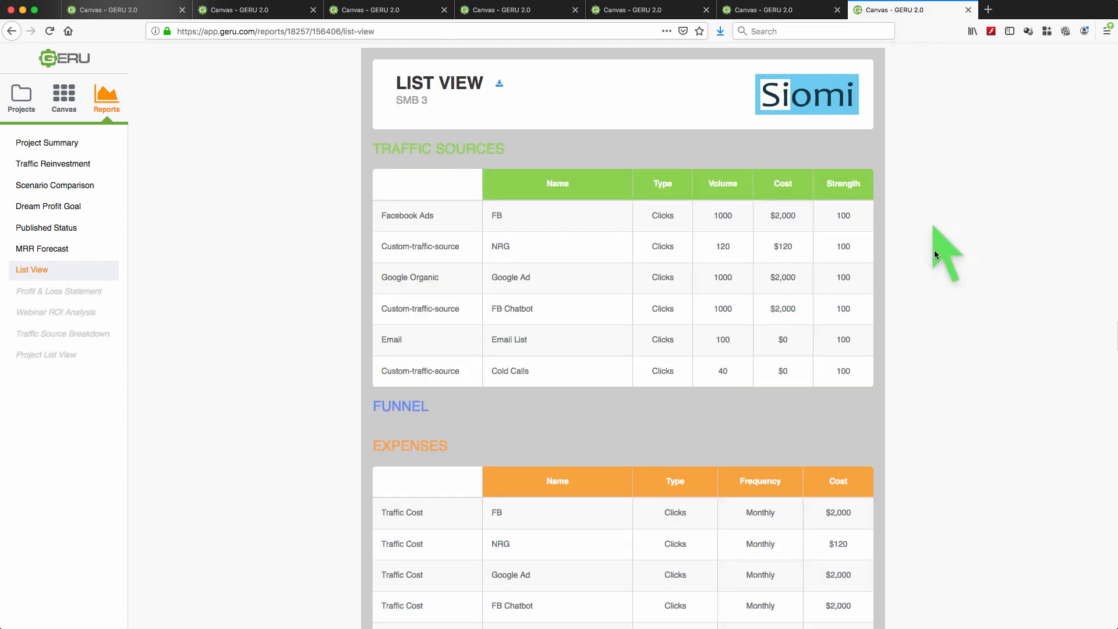
{"action": "scroll", "scroll_direction": "down", "scroll_amount": 3}
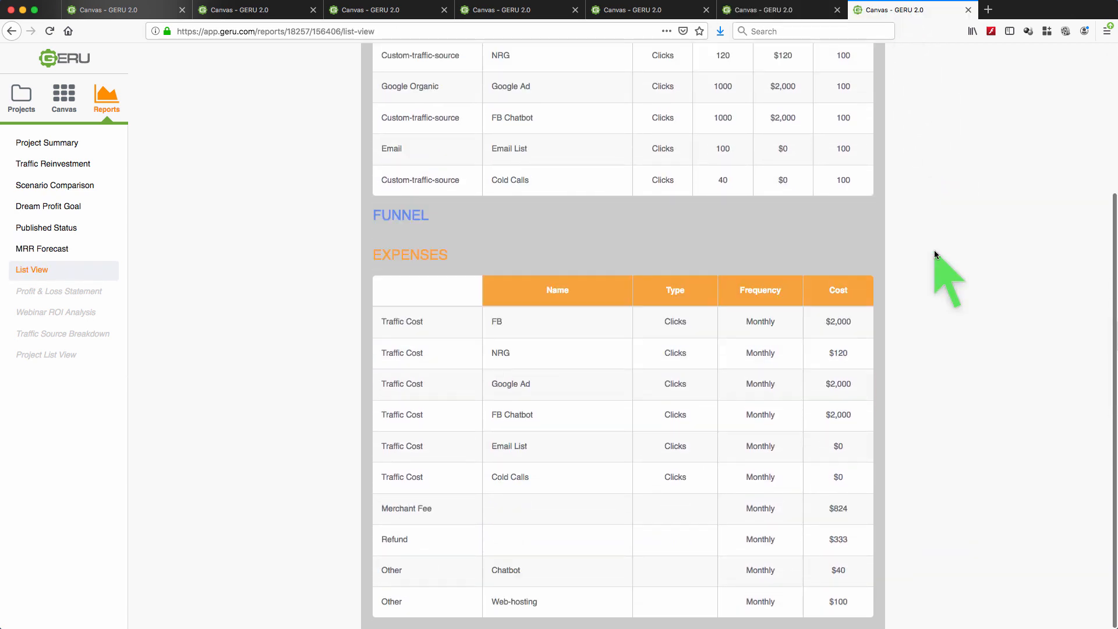
{"action": "scroll", "scroll_direction": "up", "scroll_amount": 3}
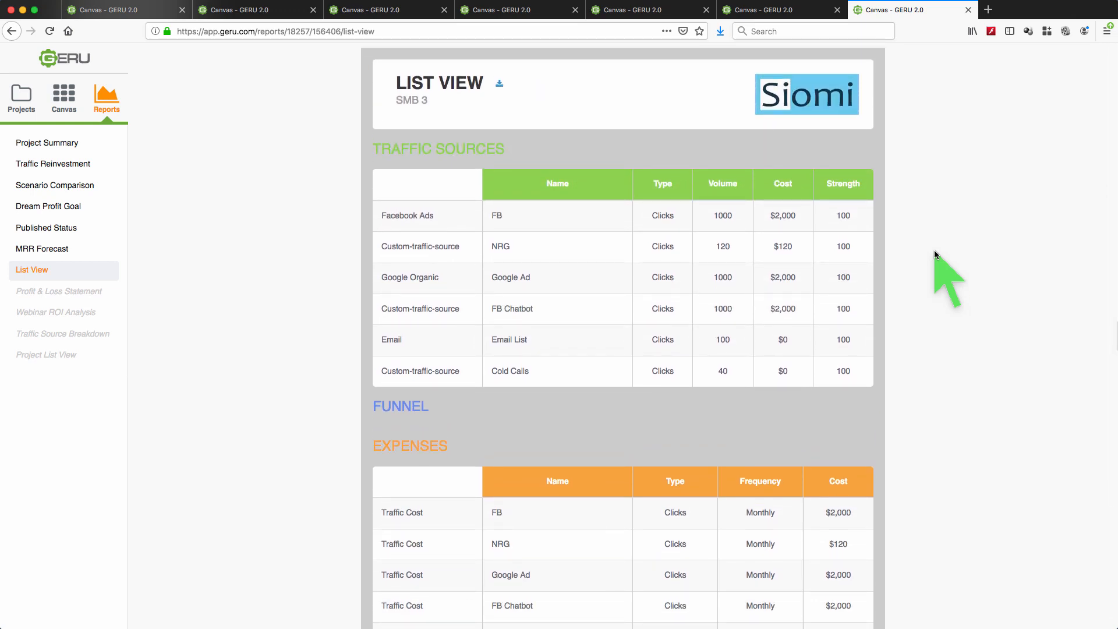
{"action": "mouse_move", "coordinate": [500, 85]}
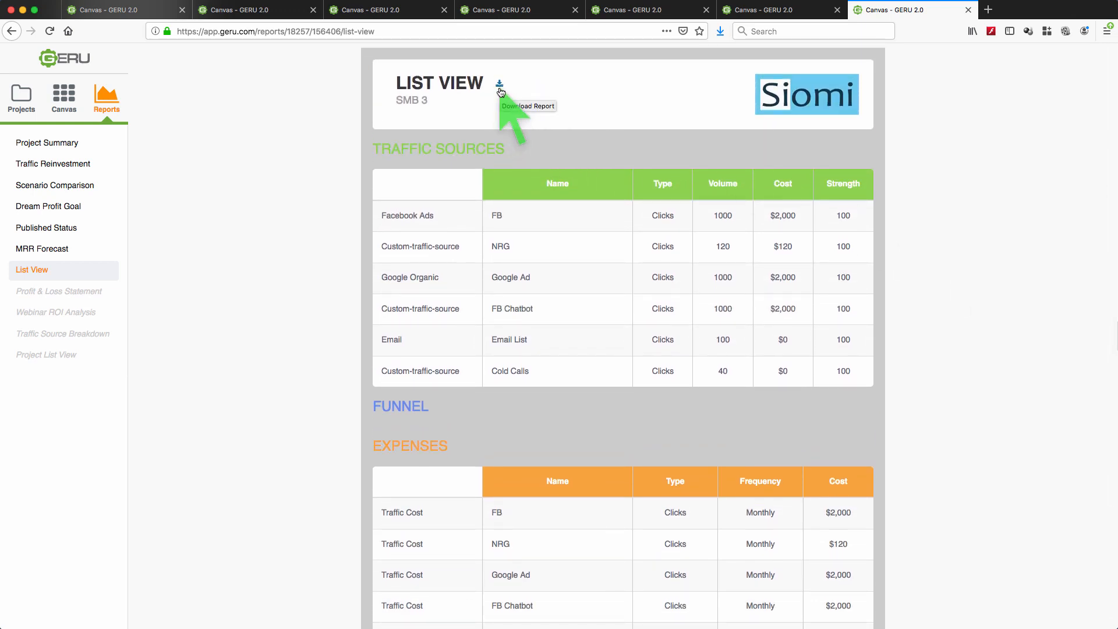
{"action": "mouse_move", "coordinate": [312, 212]}
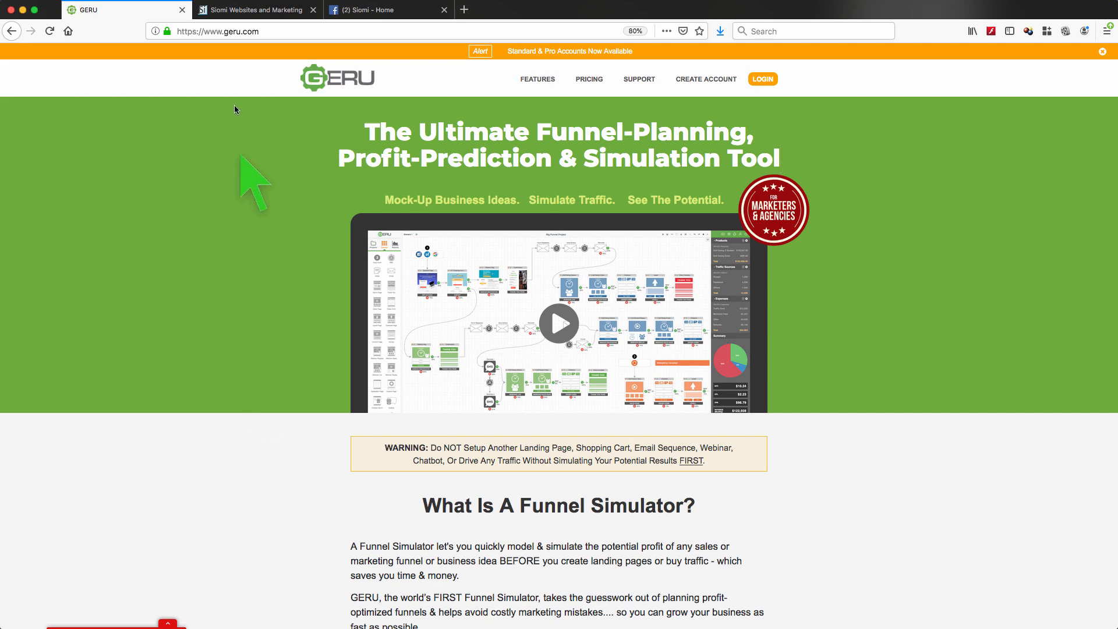
Move from the Siomi website tab to the Siomi – Home Facebook page
{"action": "left_click", "coordinate": [256, 9]}
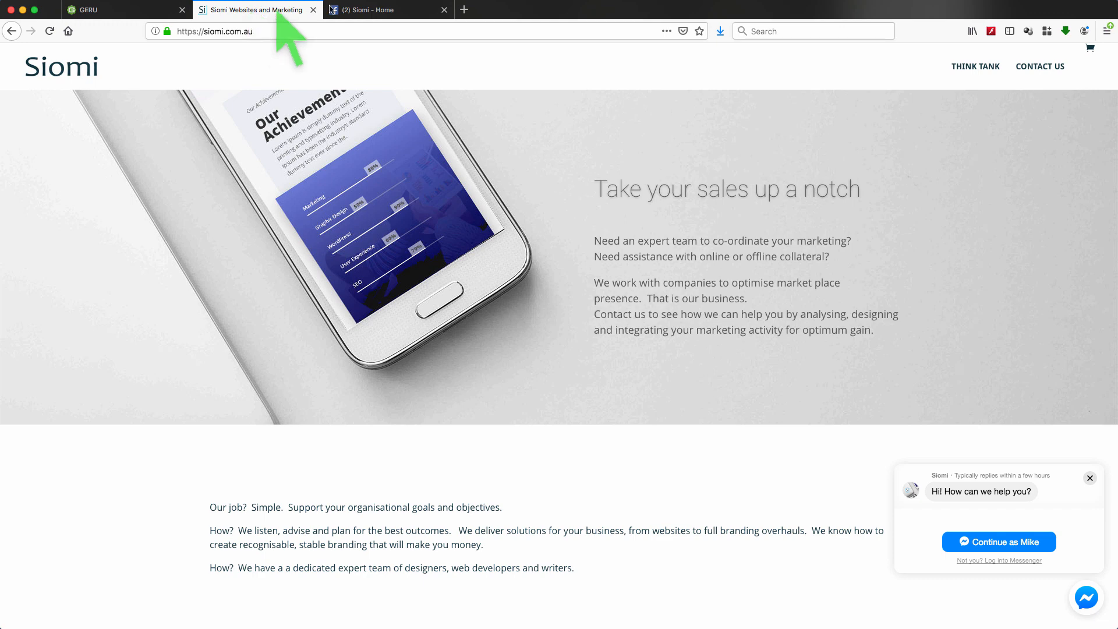
{"action": "left_click", "coordinate": [388, 9]}
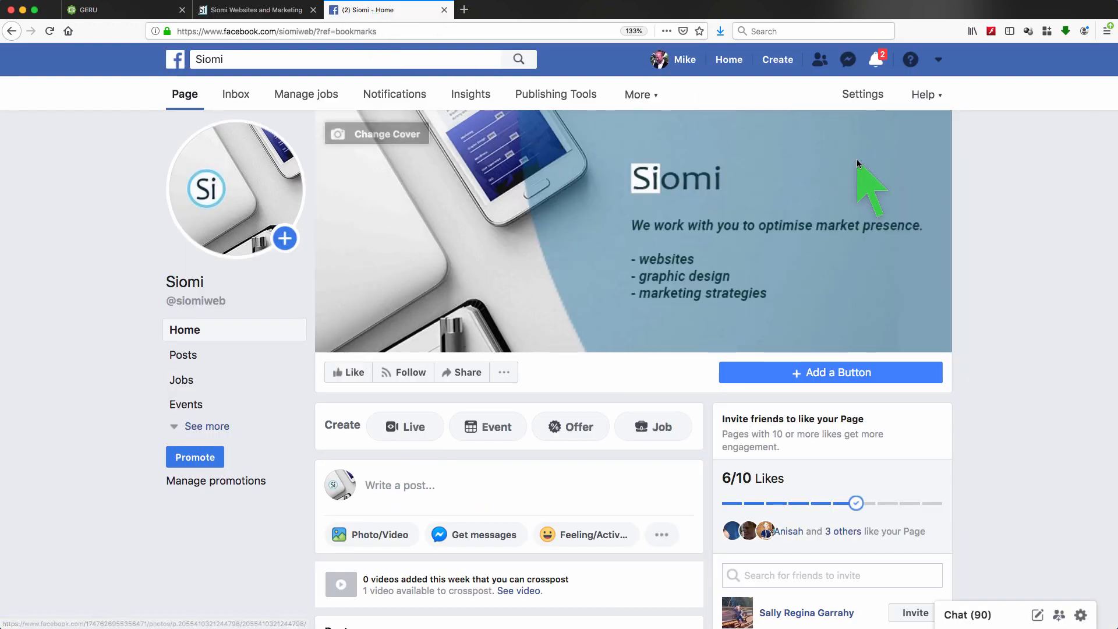
{"action": "mouse_move", "coordinate": [1062, 271]}
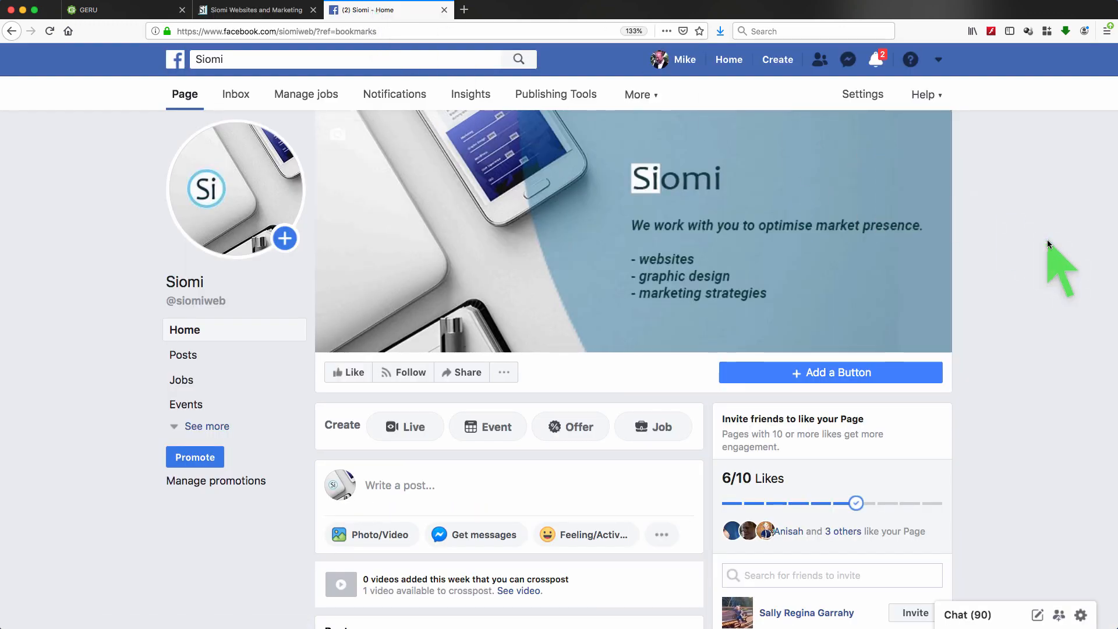